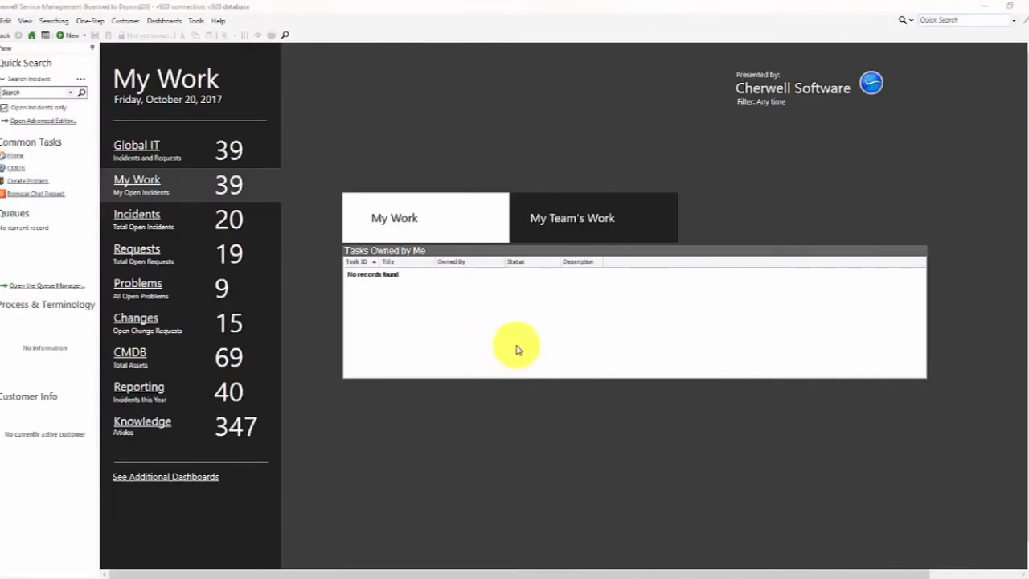
mouse_move(701, 308)
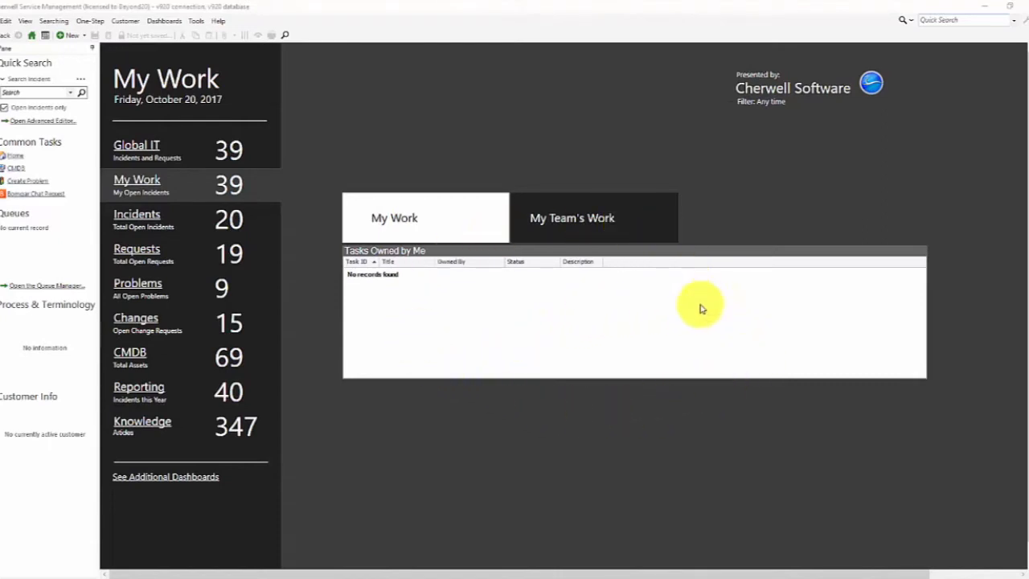
mouse_move(652, 361)
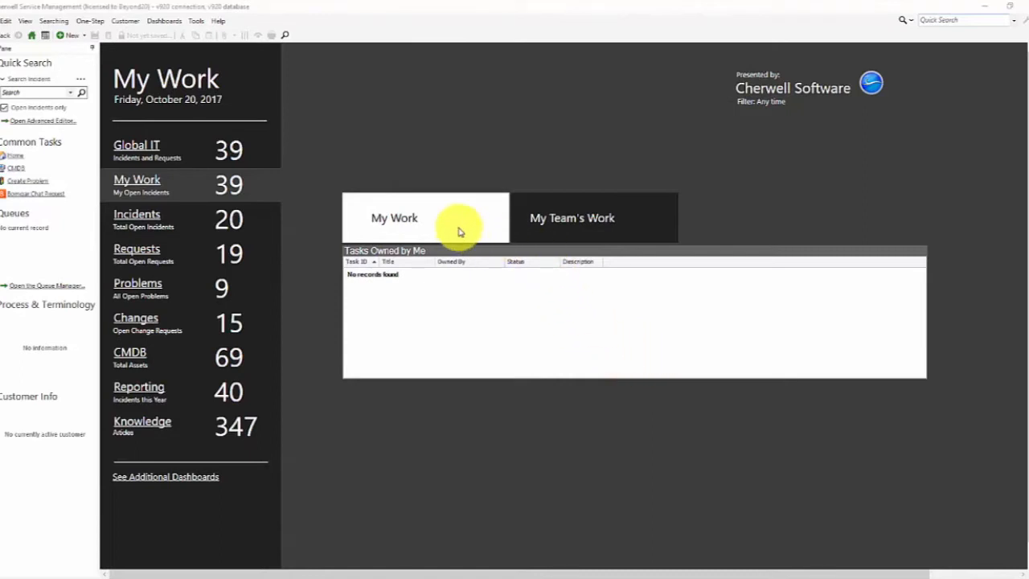
mouse_move(479, 318)
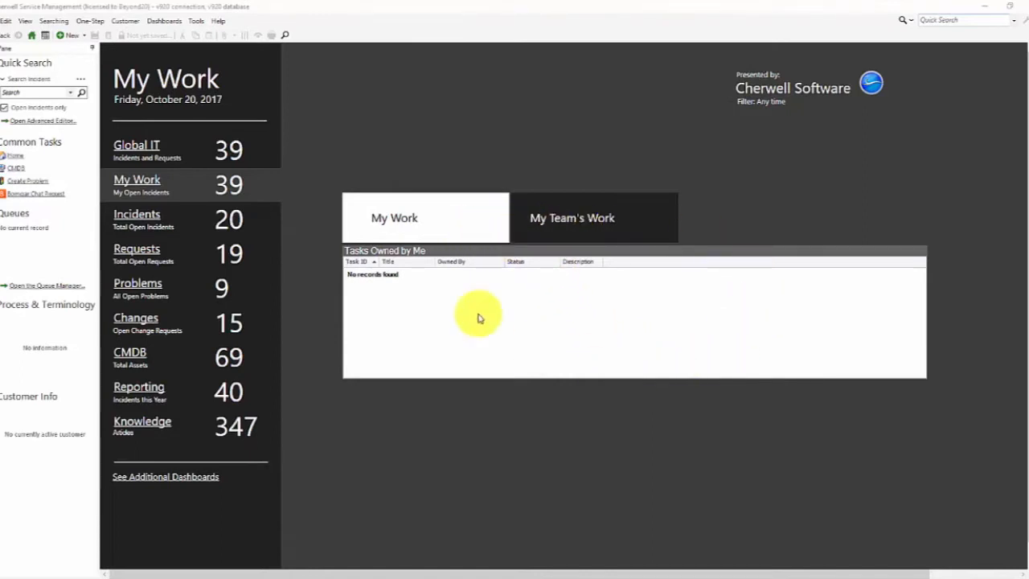
mouse_move(708, 316)
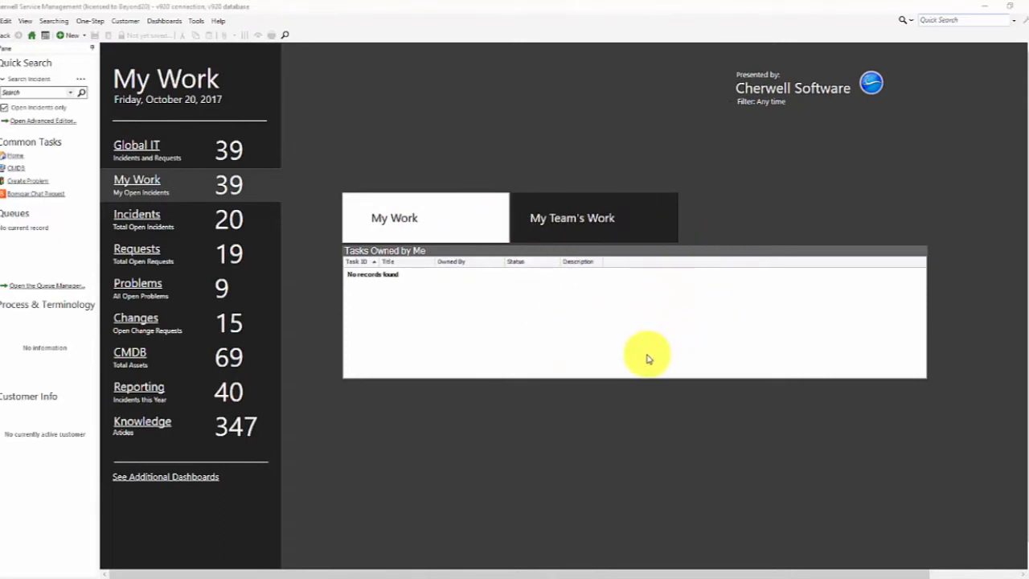
mouse_move(521, 254)
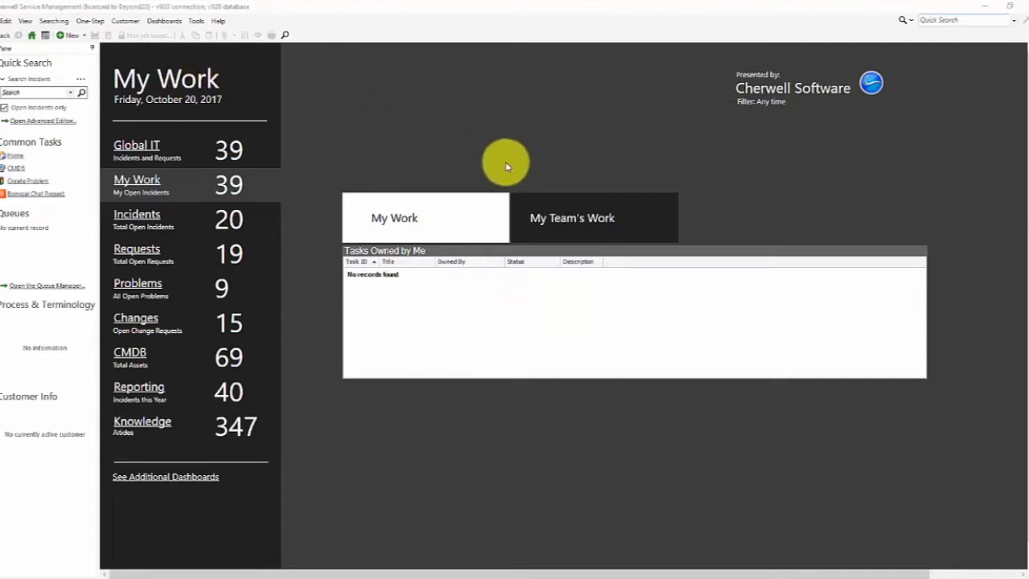
mouse_move(808, 280)
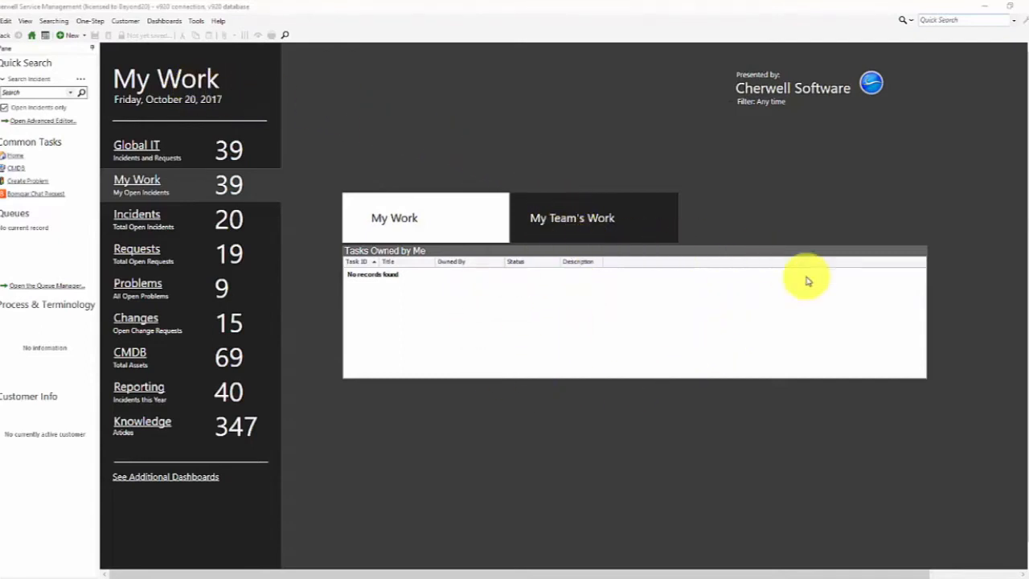
mouse_move(382, 277)
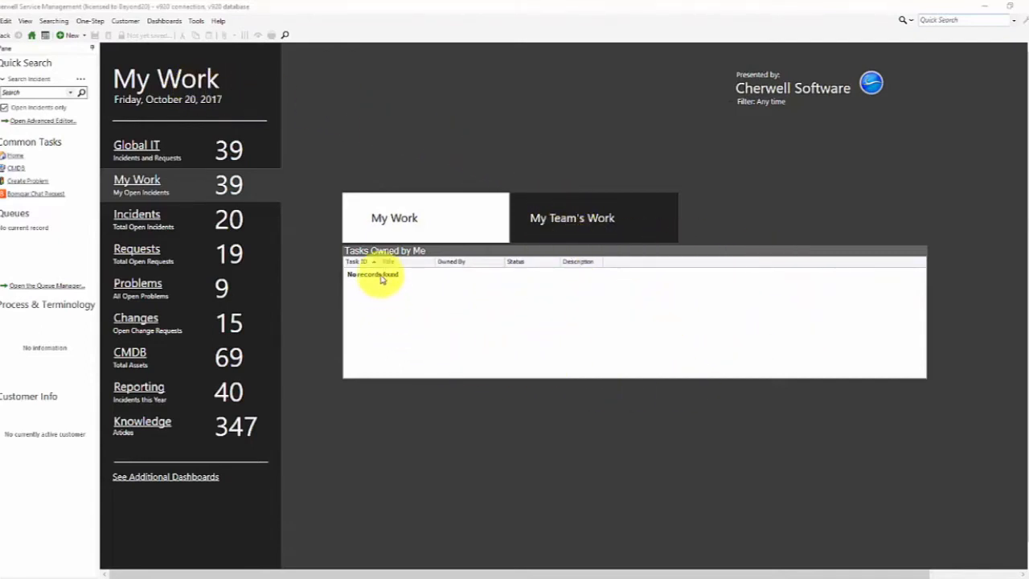
Switch to the My Team's Work tab to see team tasks, then back to My Work
click(573, 217)
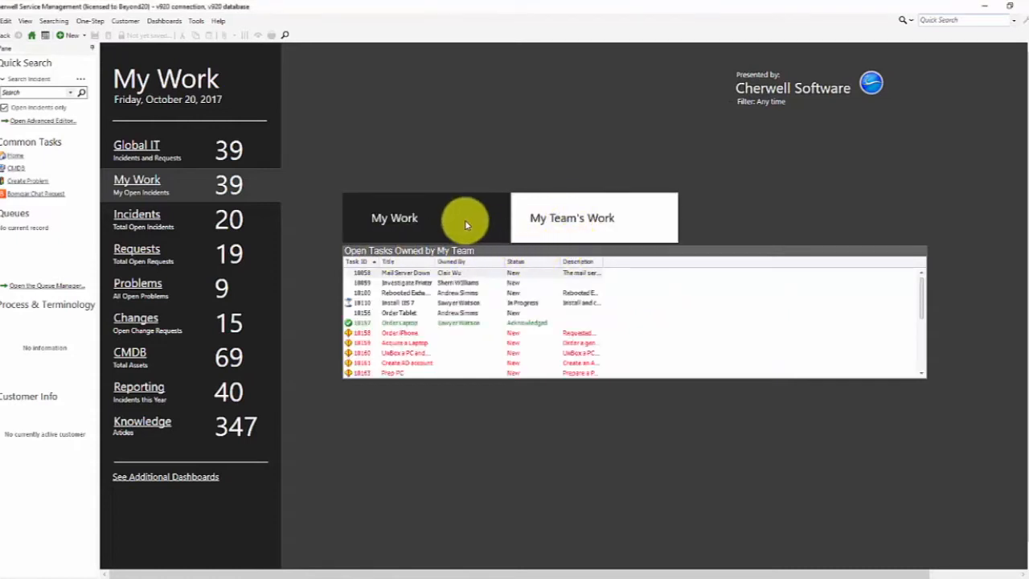
click(394, 218)
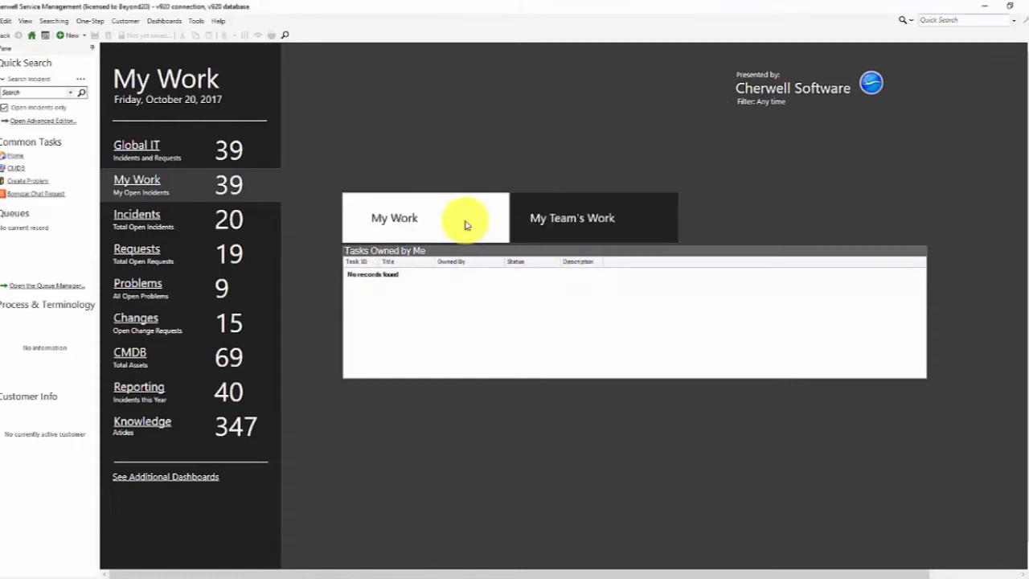
mouse_move(463, 233)
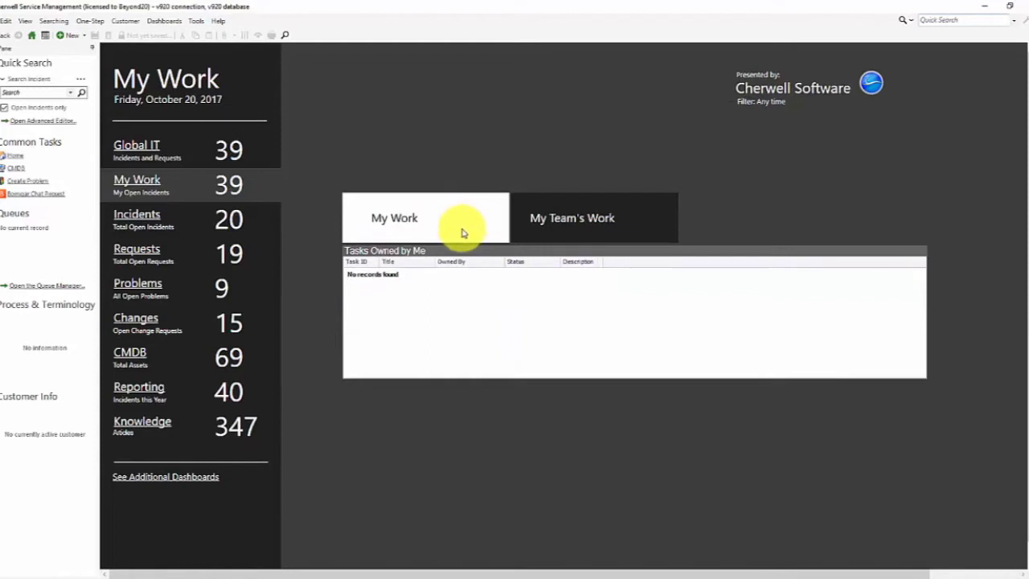
mouse_move(611, 293)
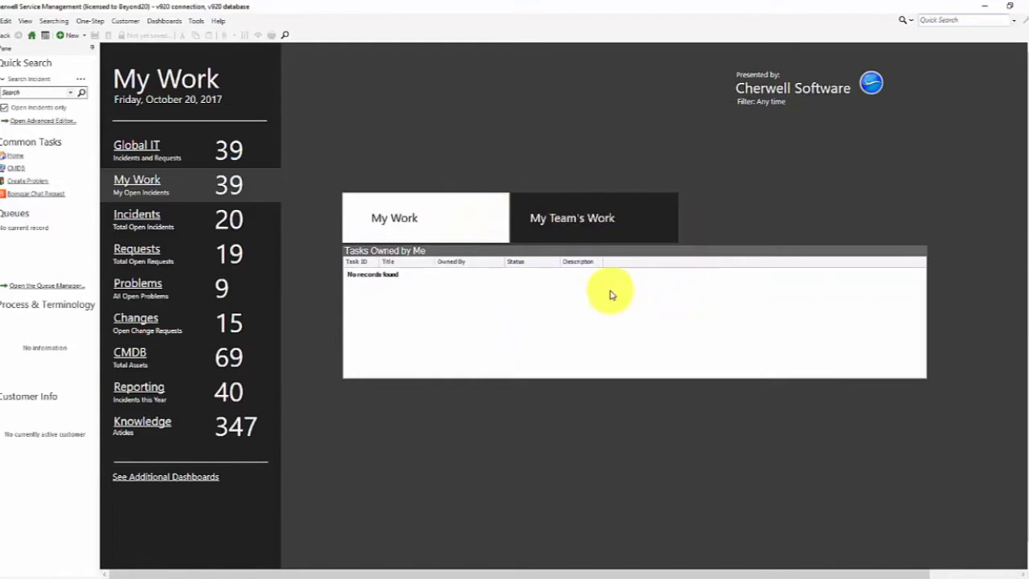
mouse_move(624, 409)
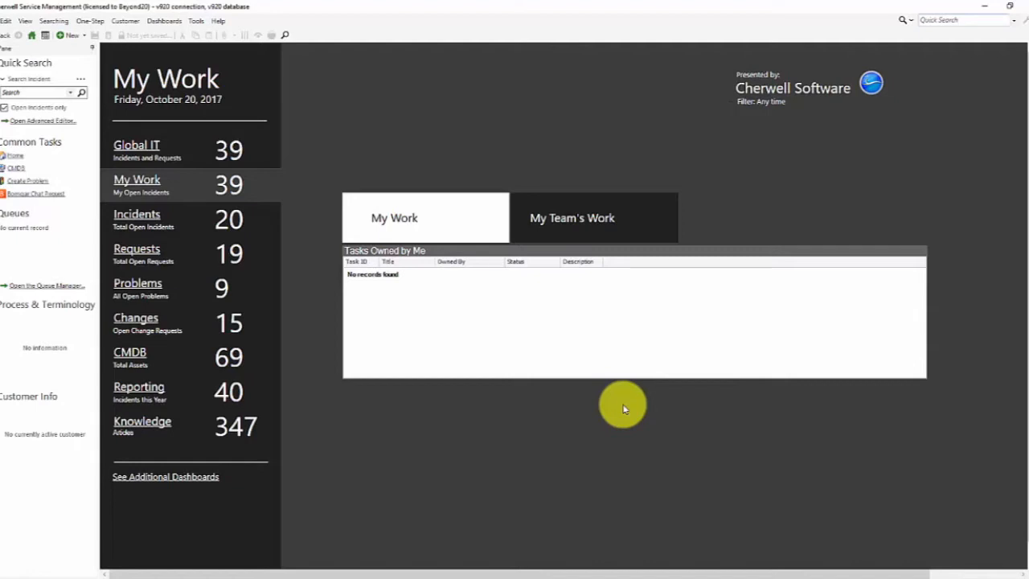
mouse_move(599, 405)
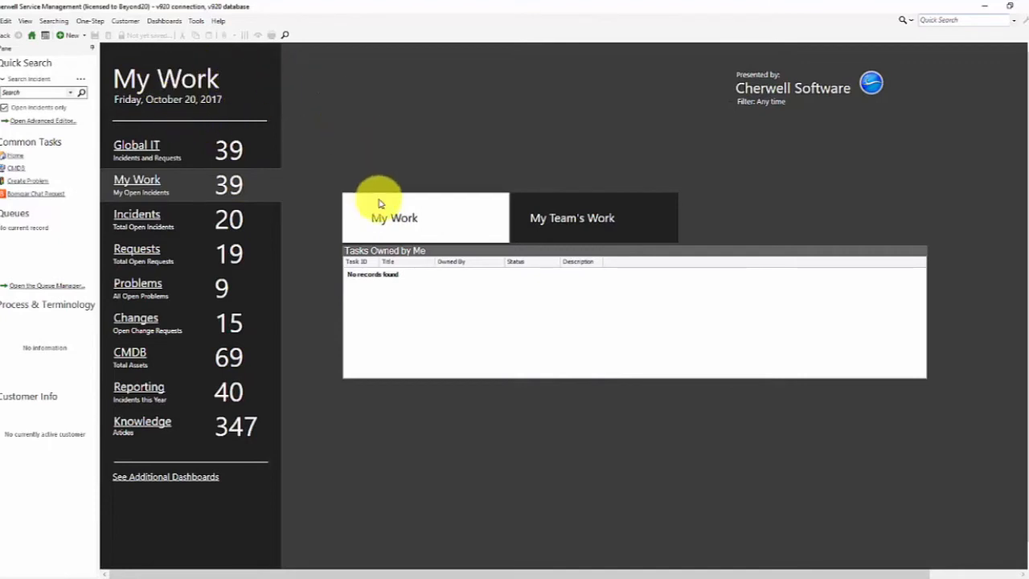
mouse_move(543, 354)
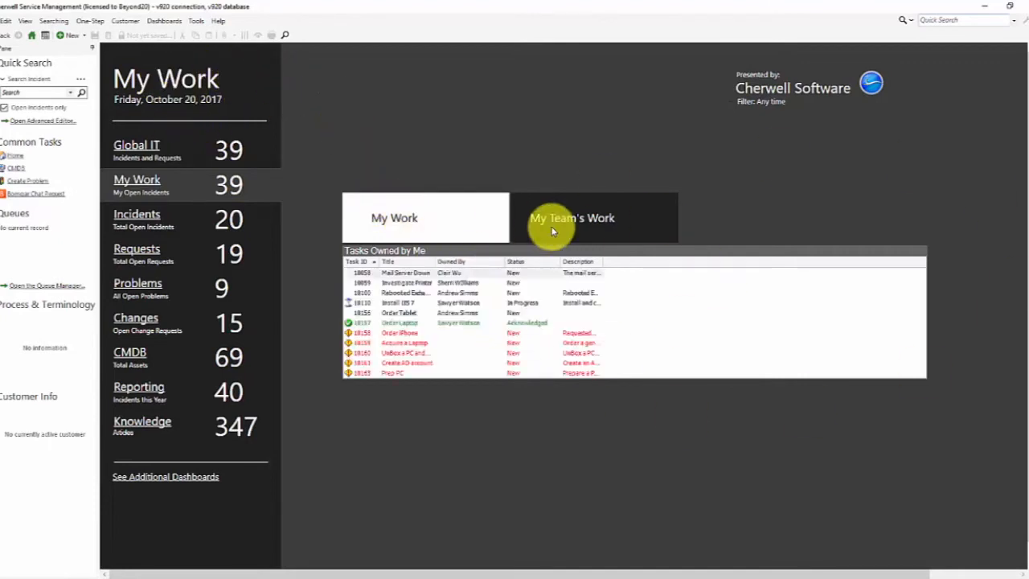
Toggle between My Team's Work and My Work tabs, ending on the team grid, and bring up the dashboard's context menu
click(573, 217)
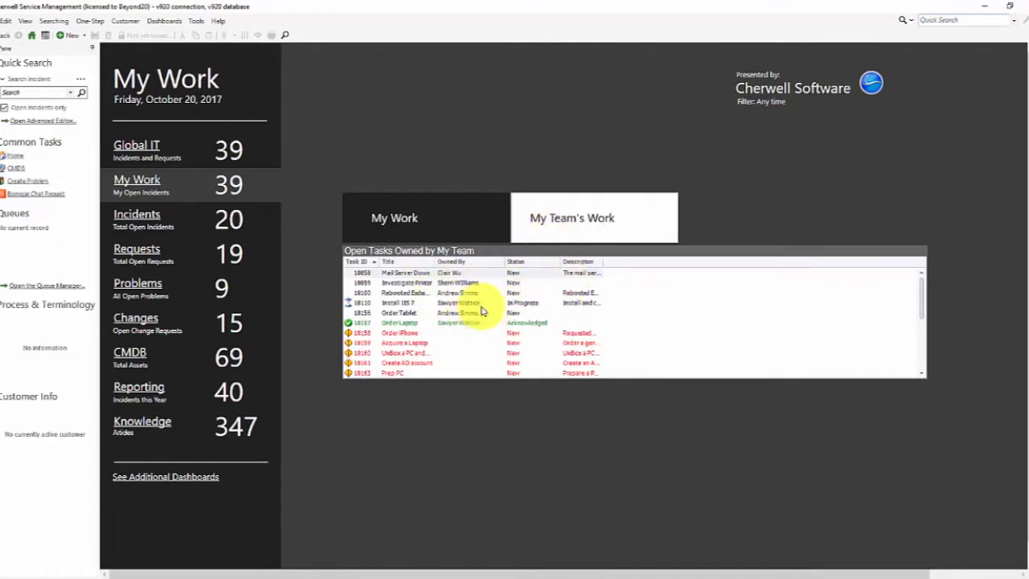
mouse_move(473, 293)
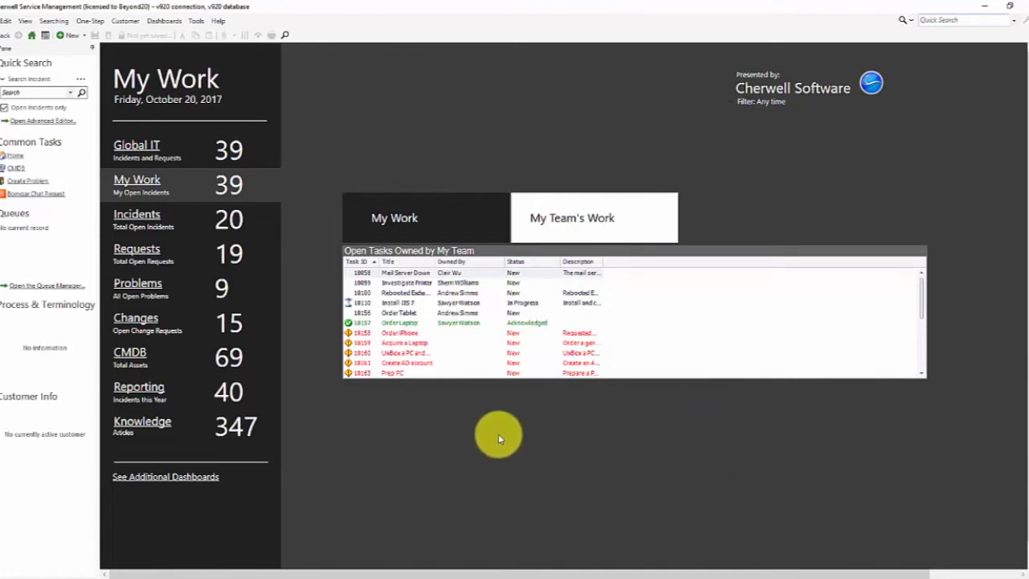
mouse_move(534, 314)
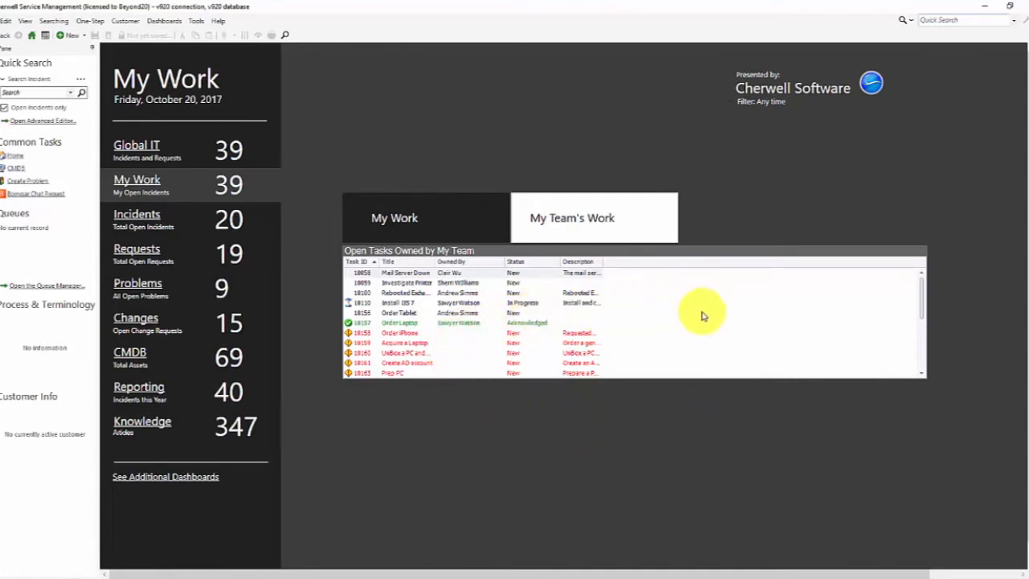
mouse_move(578, 386)
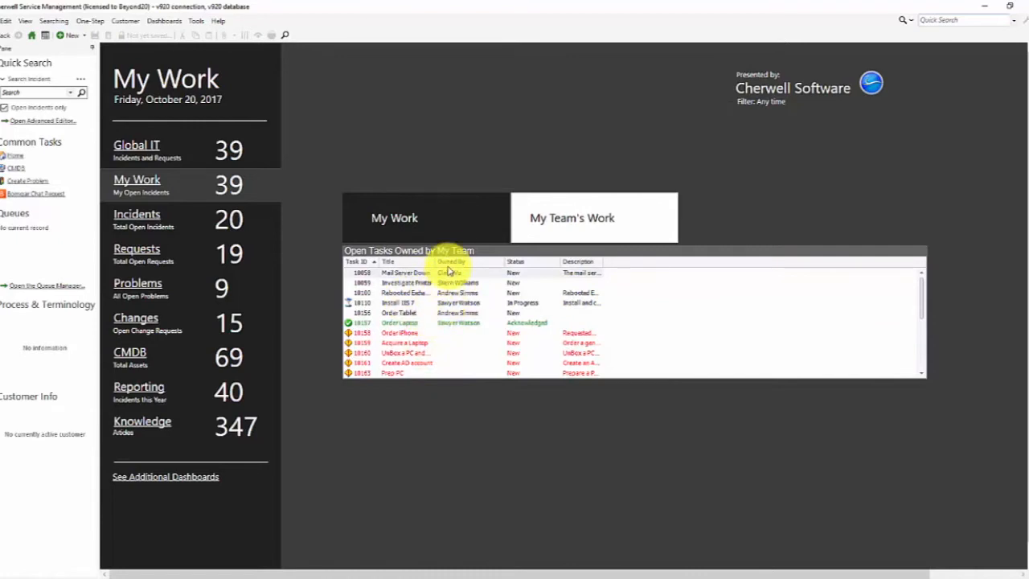
click(394, 217)
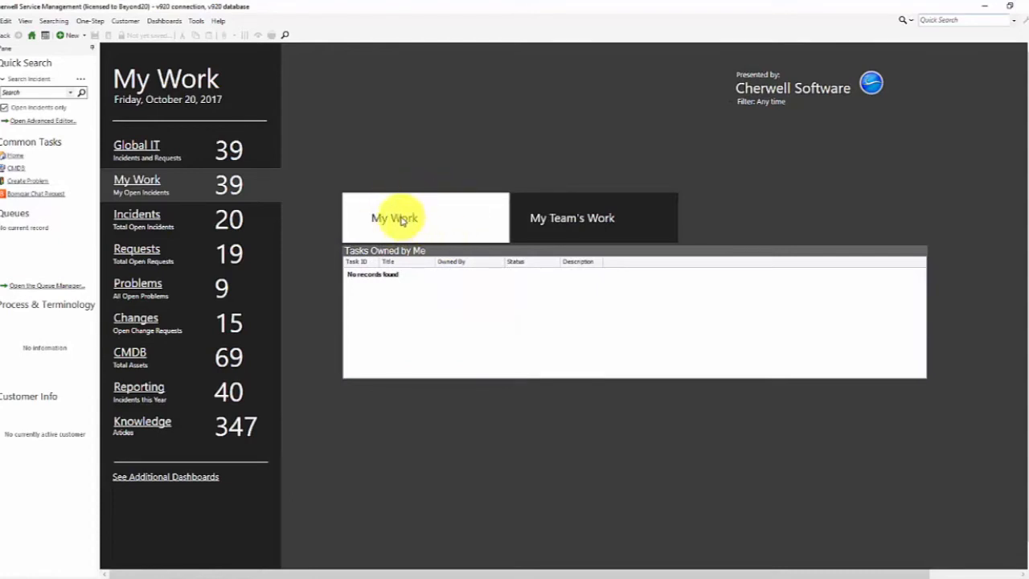
mouse_move(454, 234)
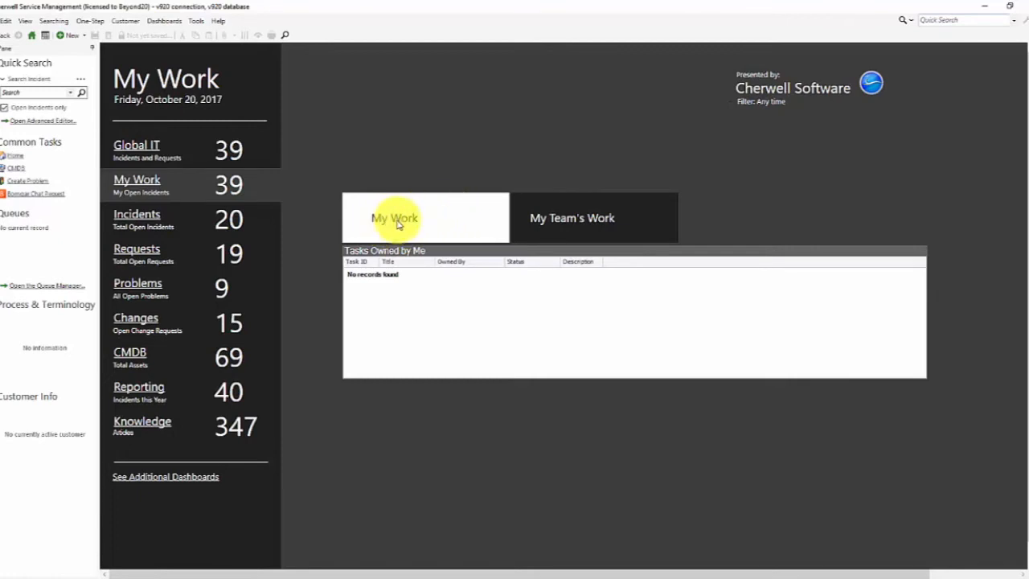
mouse_move(463, 193)
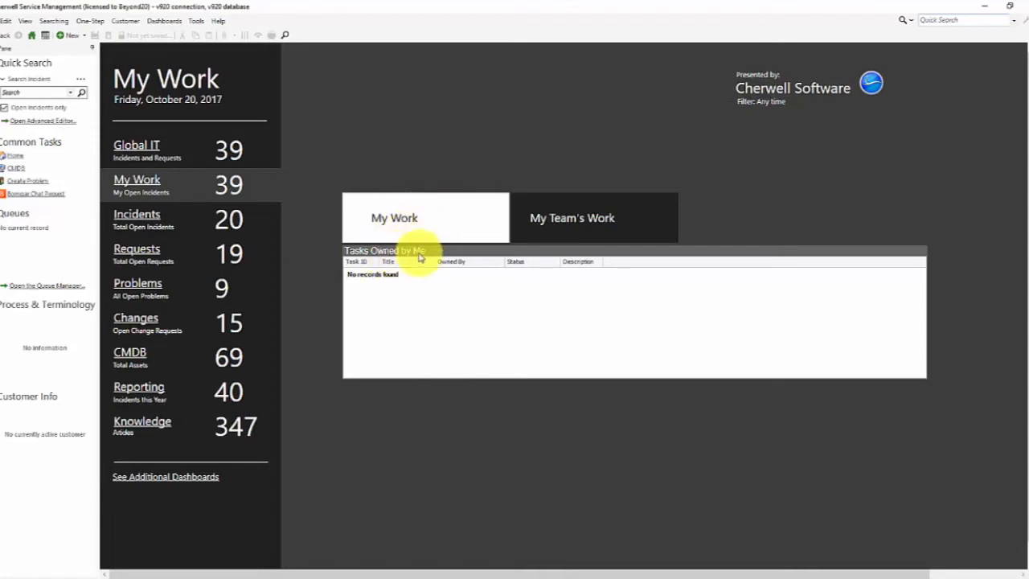
mouse_move(426, 303)
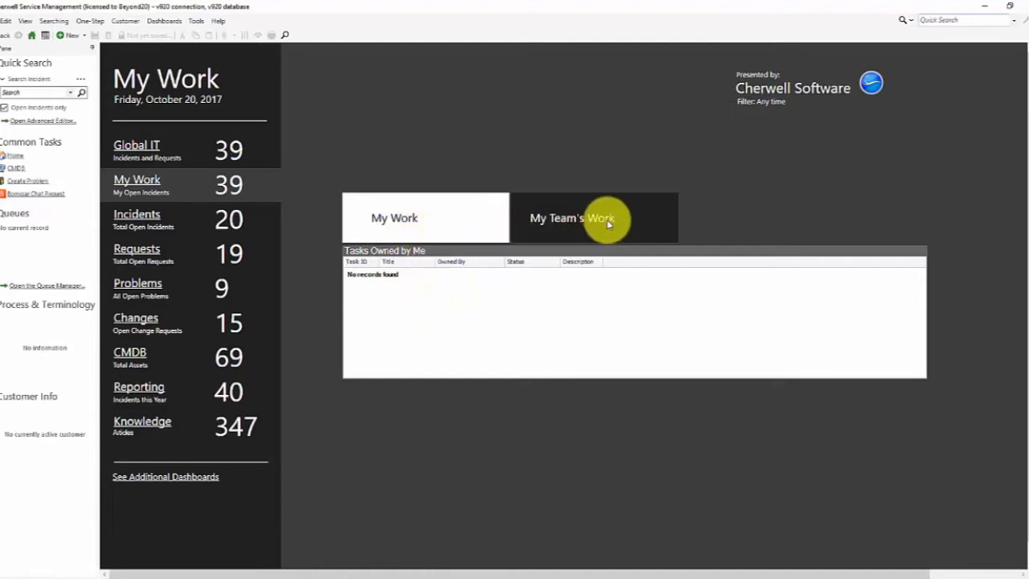
click(573, 217)
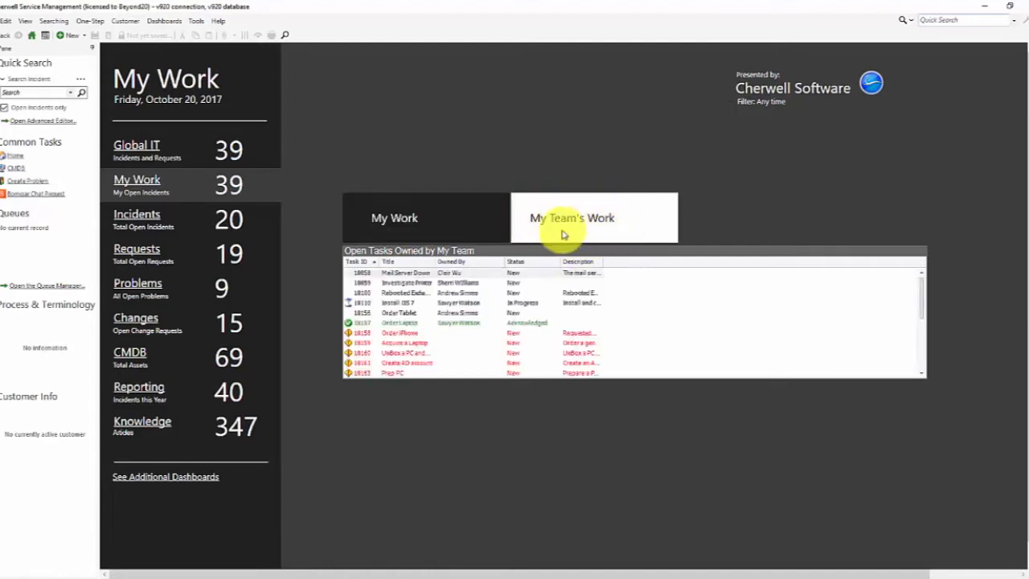
mouse_move(575, 207)
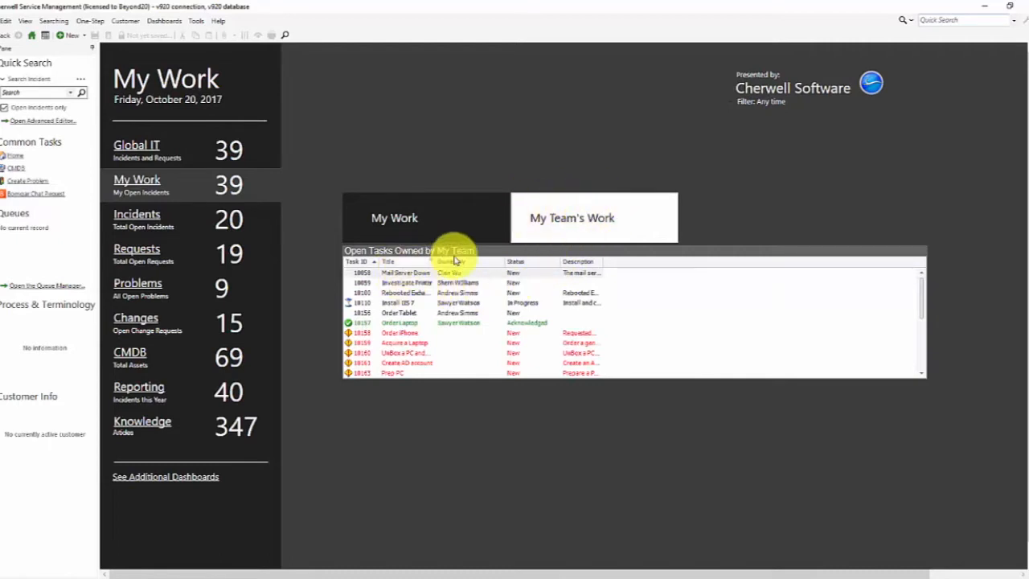
mouse_move(660, 289)
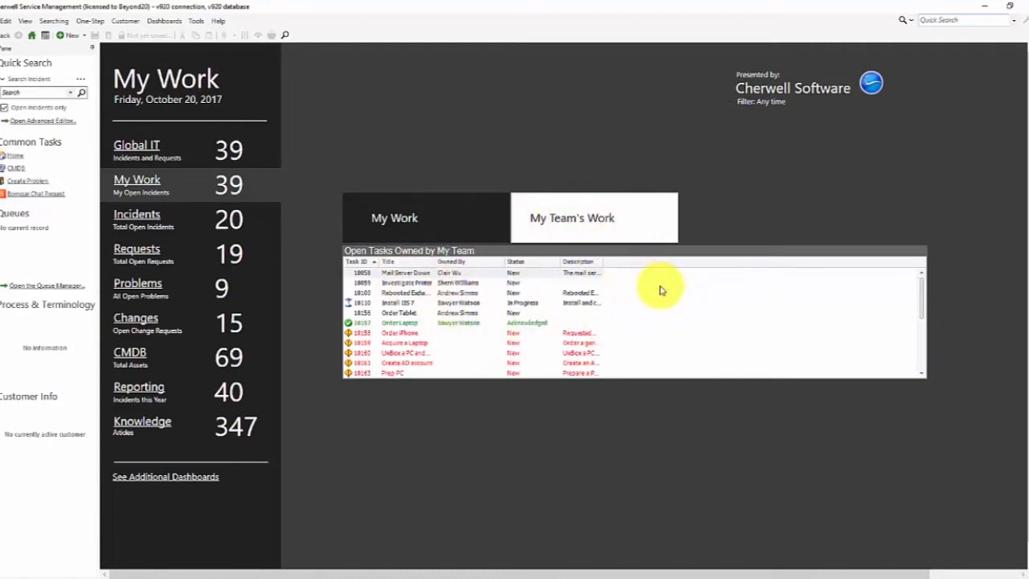
mouse_move(499, 391)
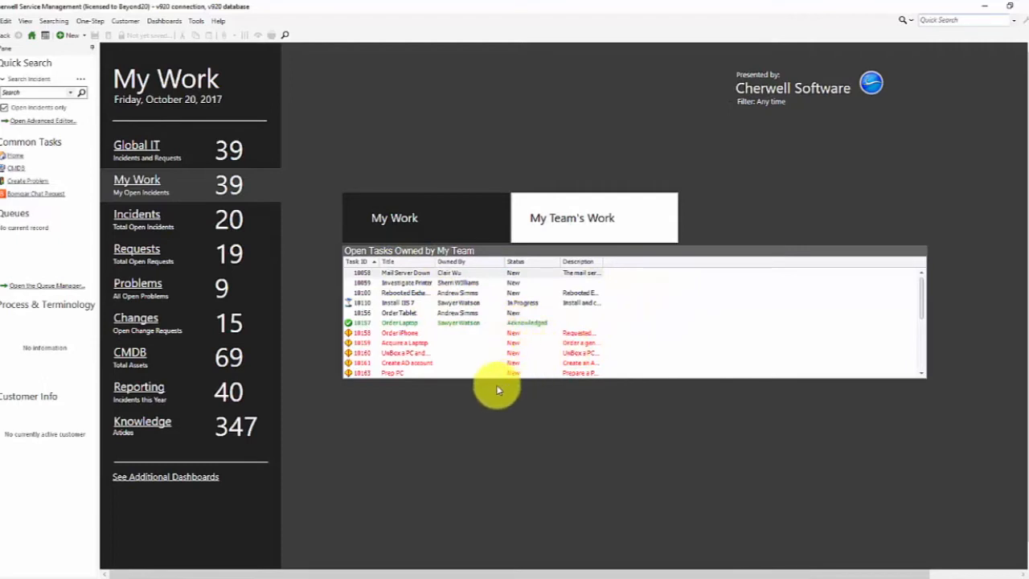
right_click(495, 391)
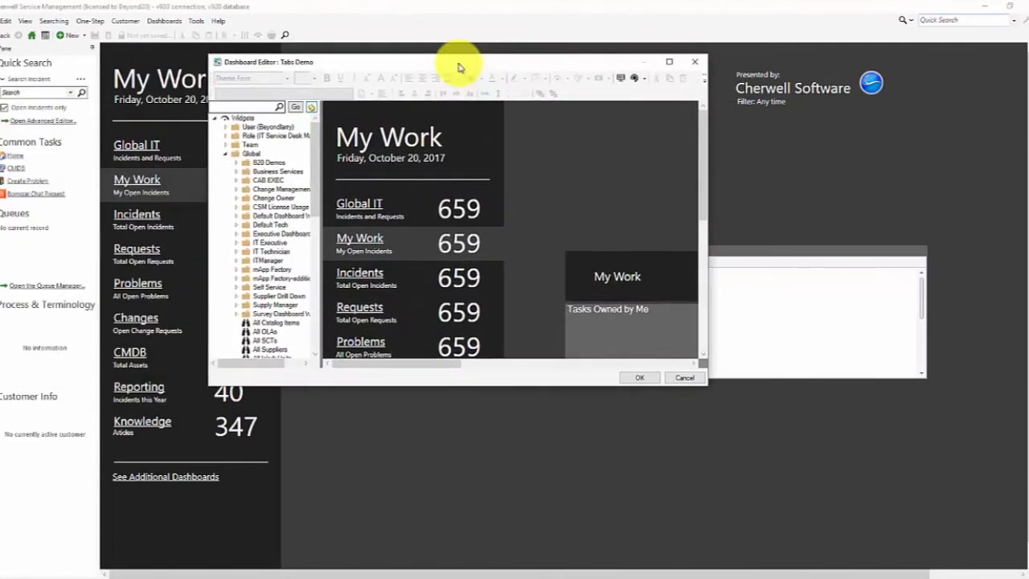
Maximize the Dashboard Editor and bring up the context menu of the team tasks widget
click(669, 61)
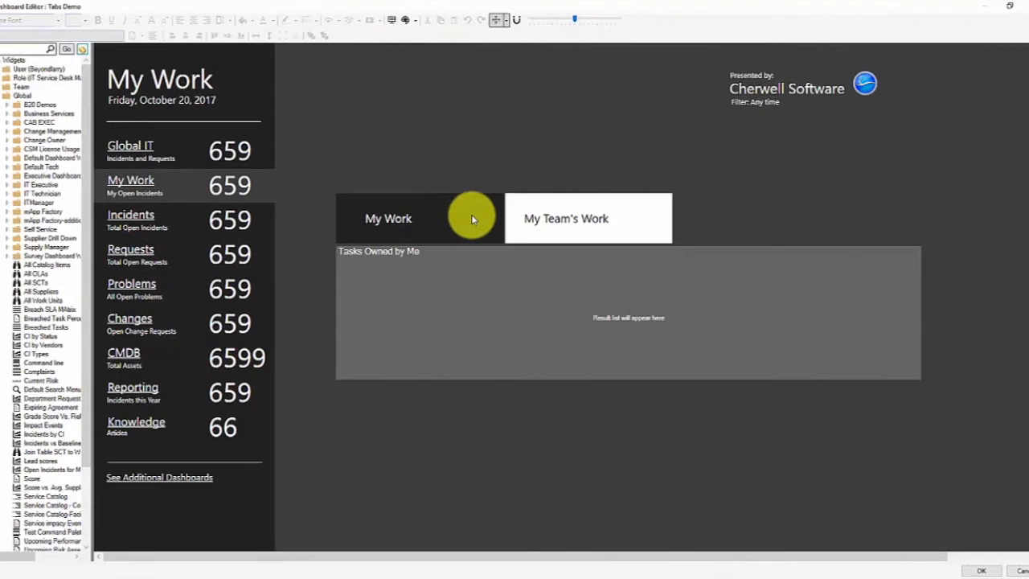
mouse_move(473, 276)
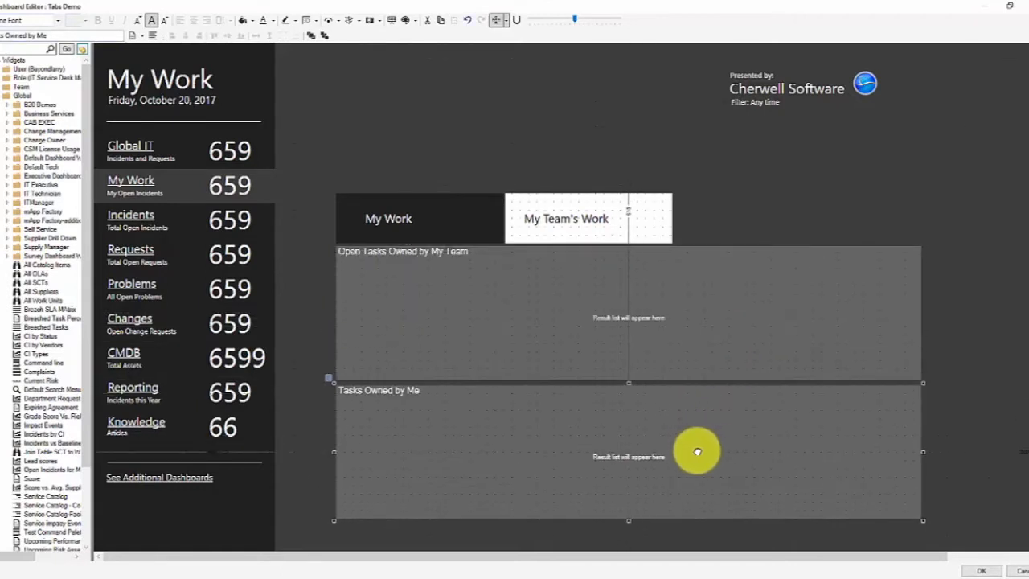
right_click(698, 450)
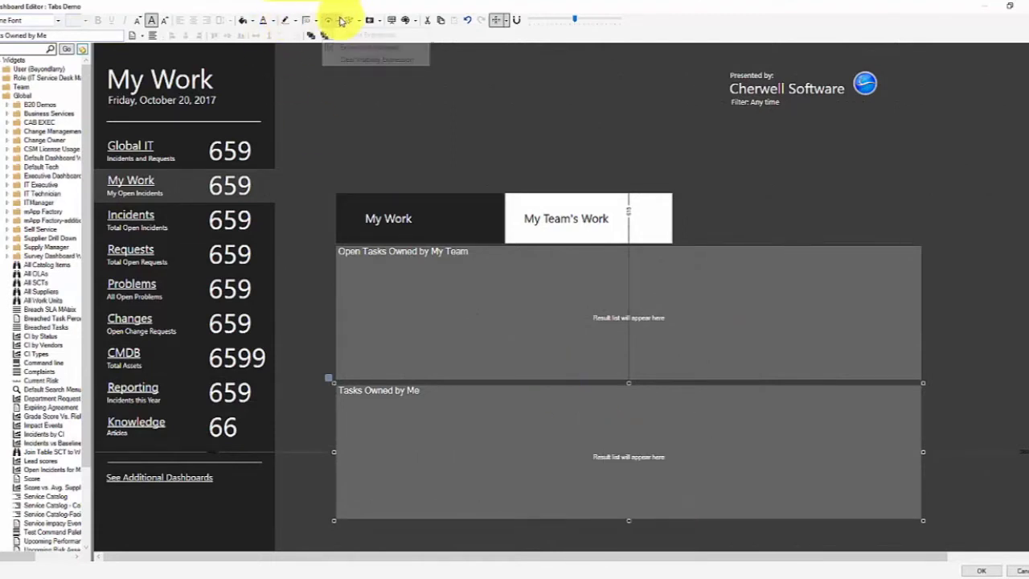
Set the team tasks widget's visibility to a custom expression: Widget equals My Team
click(372, 46)
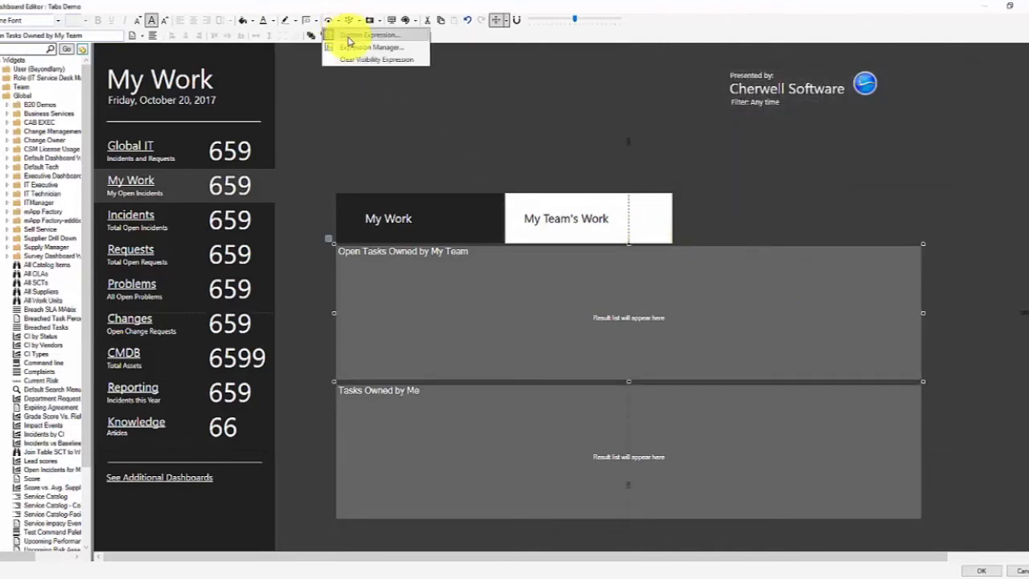
click(369, 36)
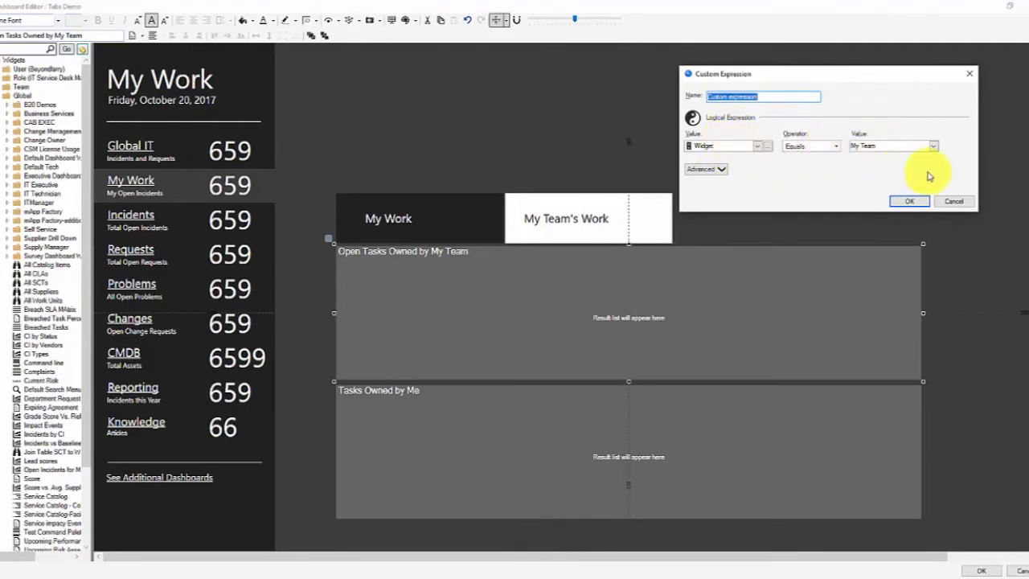
click(910, 201)
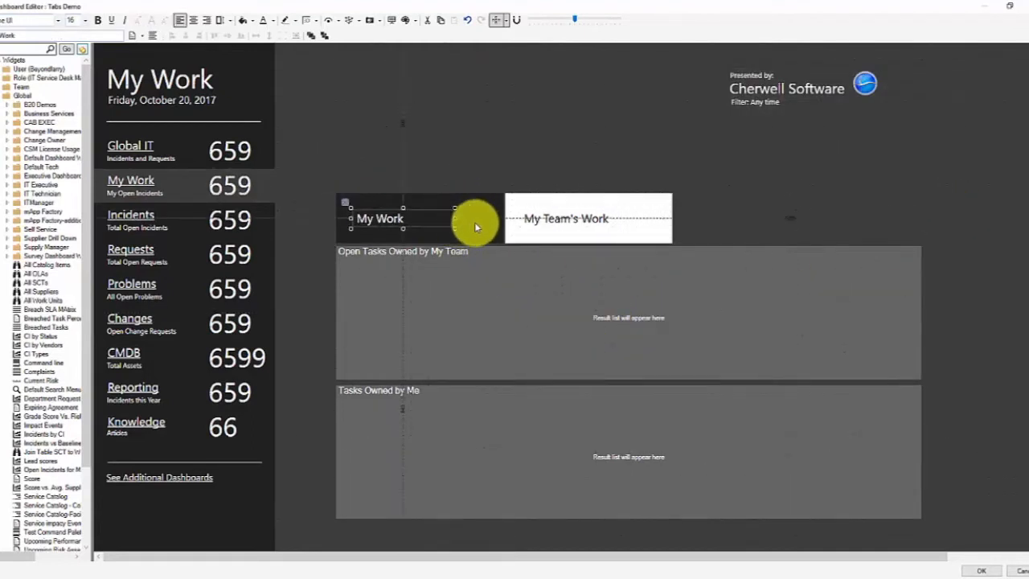
Select the My Work clickable area and open its Set Widget Value to Mine One-Step action
drag(475, 227, 497, 171)
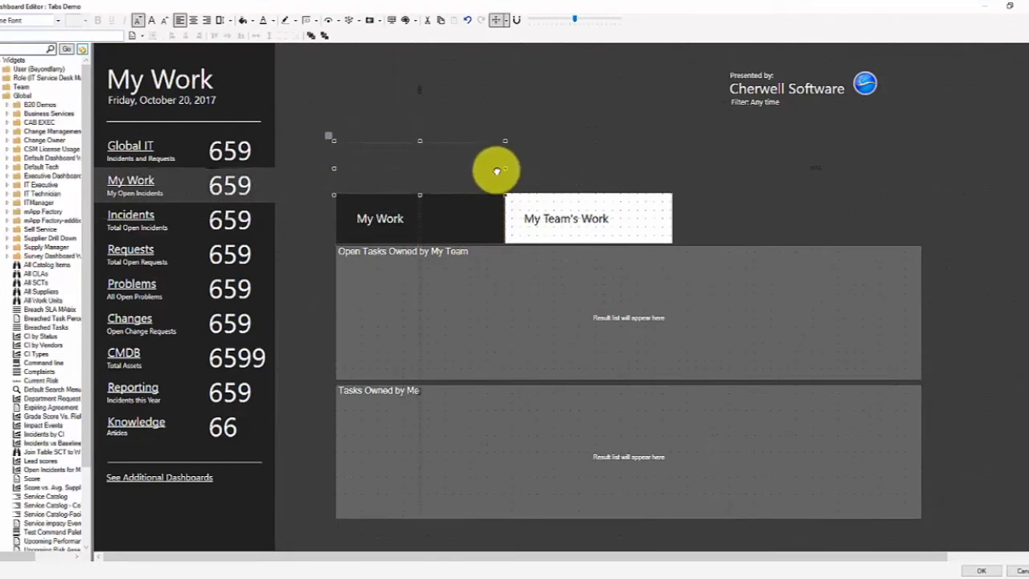
right_click(497, 171)
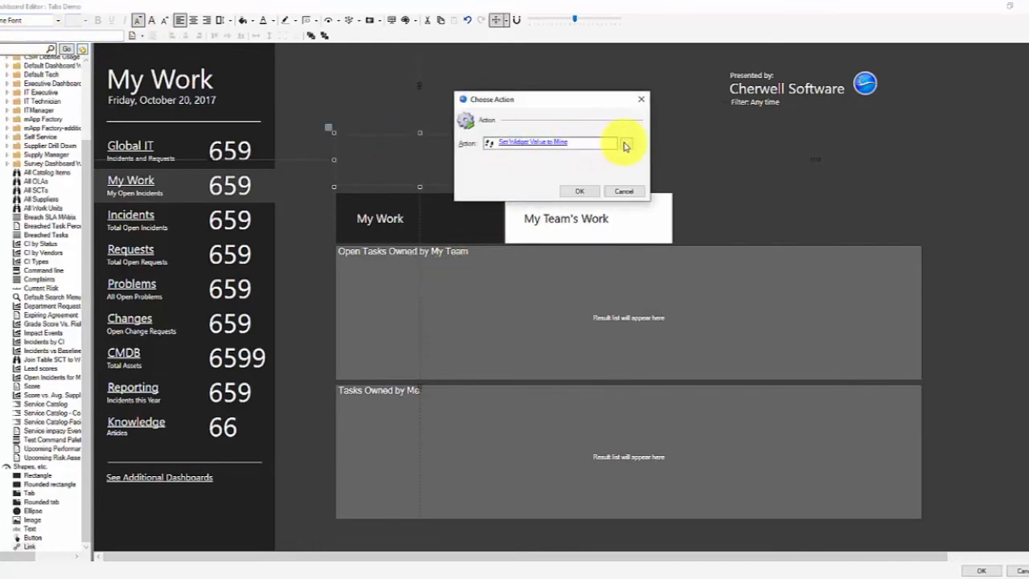
click(550, 142)
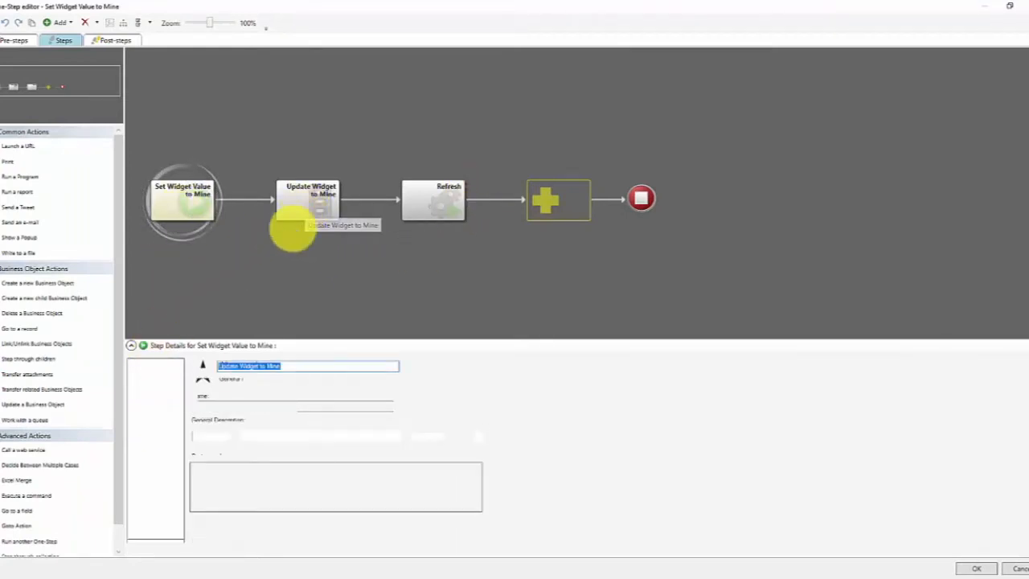
Close the One-Step editor and the Choose Action dialog, keeping Set Widget Value to Mine
click(310, 199)
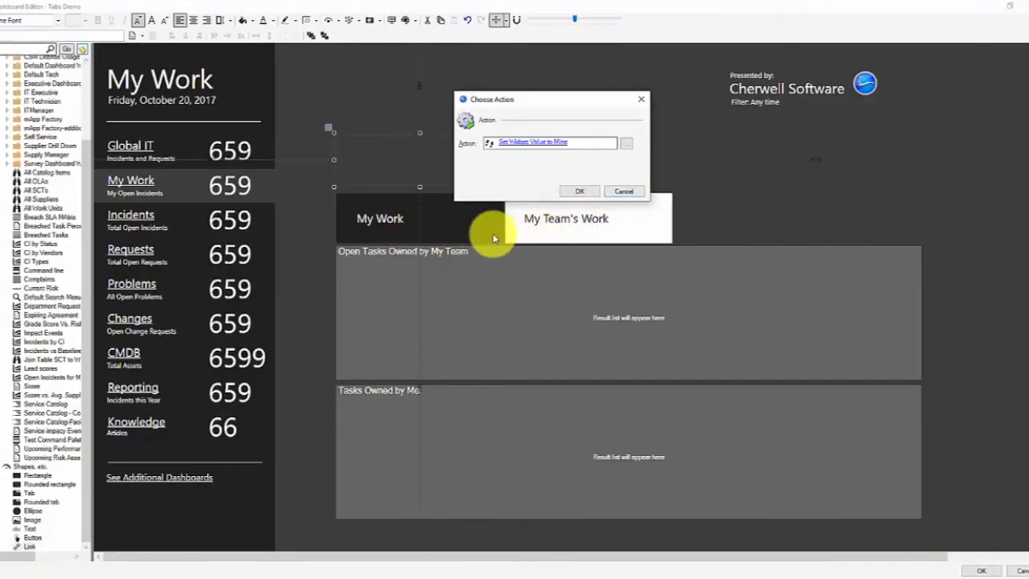
click(579, 190)
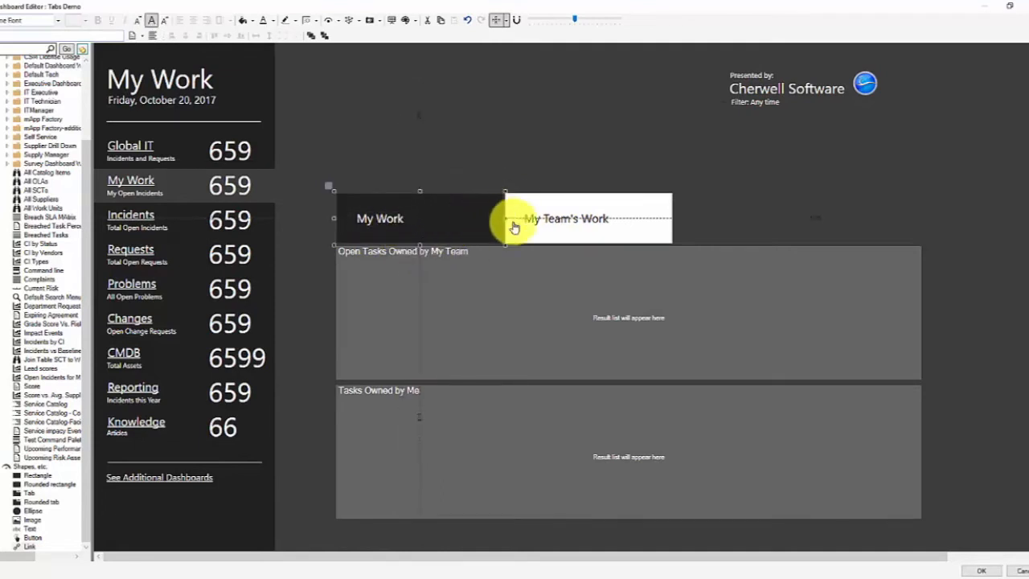
mouse_move(492, 251)
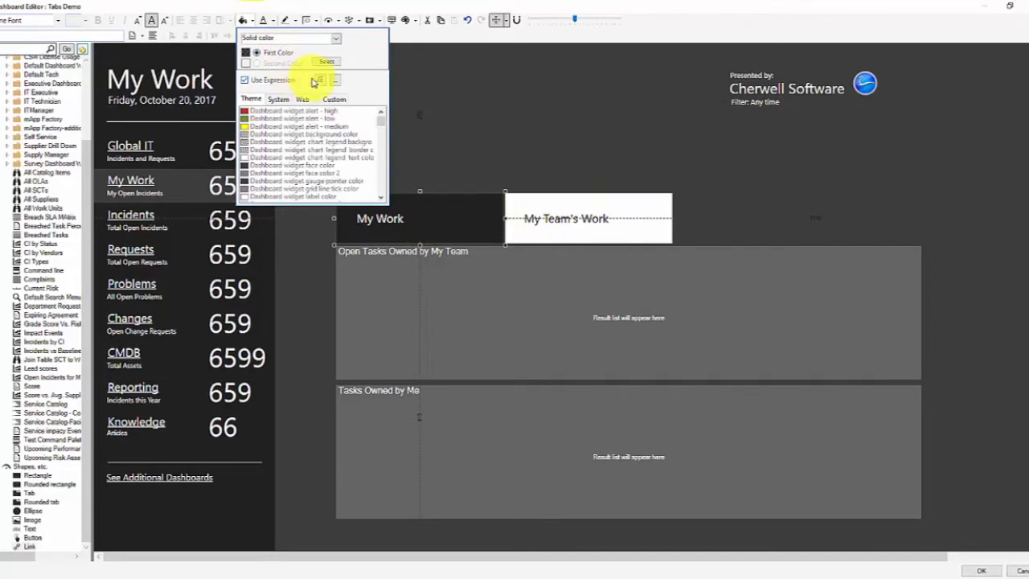
Give the My Work tab fill and text color expressions: white background when Widget equals Mine
click(319, 80)
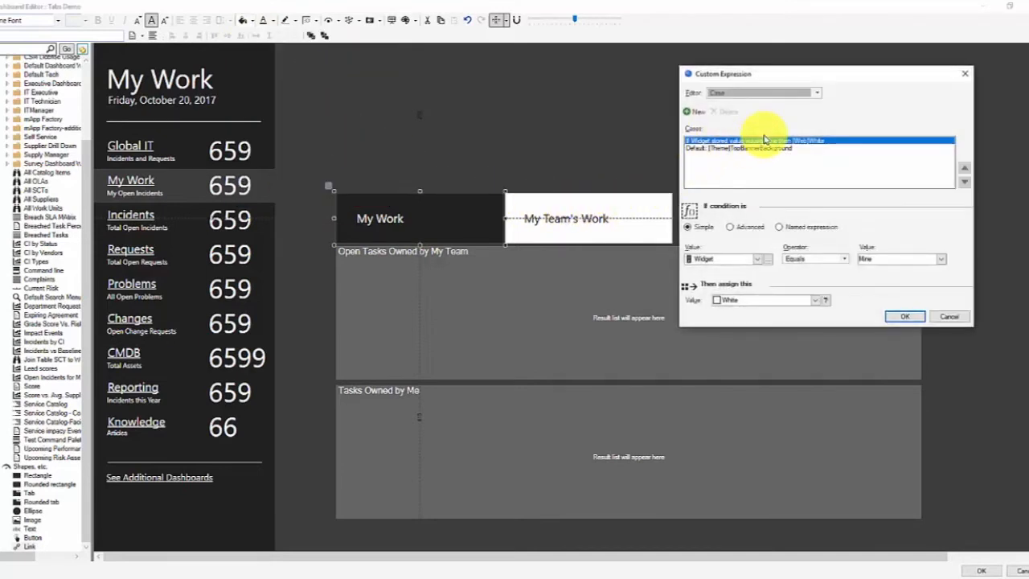
mouse_move(466, 217)
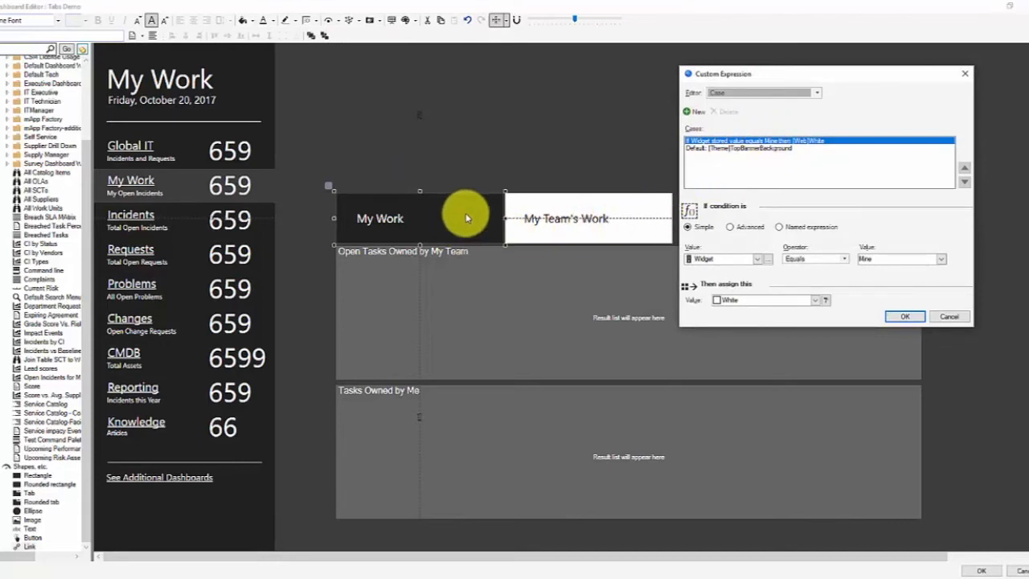
mouse_move(463, 231)
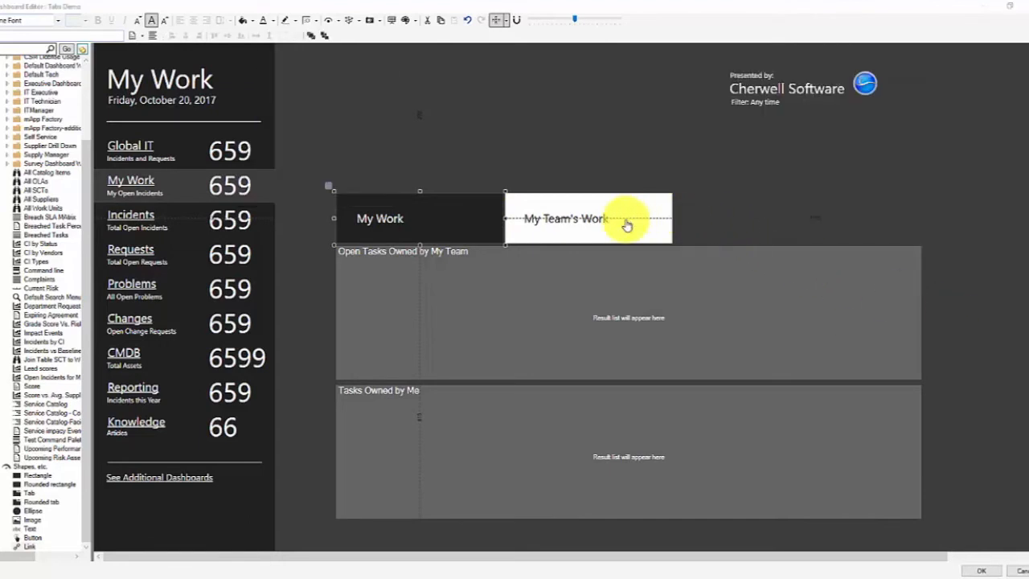
mouse_move(386, 218)
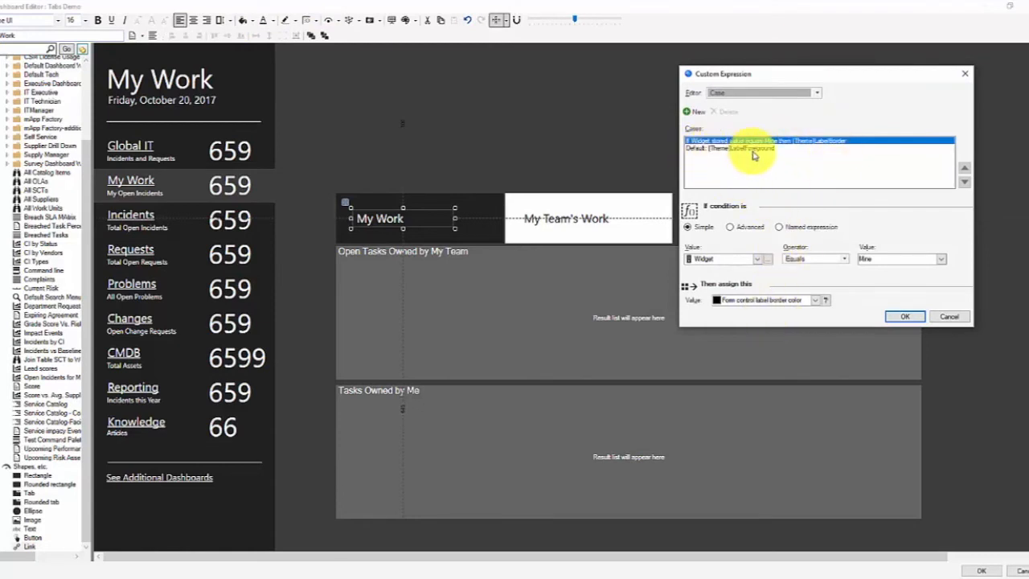
click(740, 148)
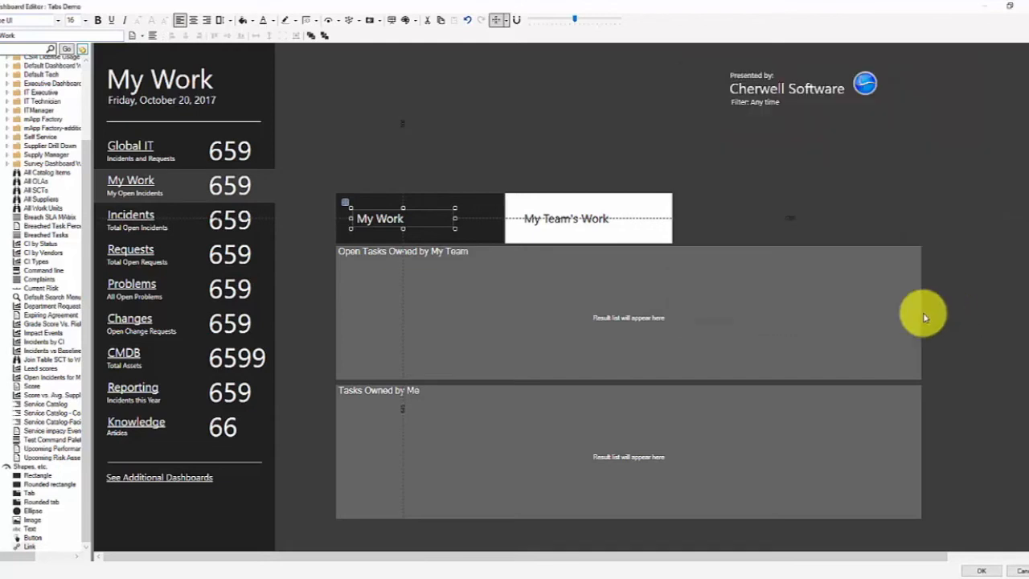
mouse_move(450, 152)
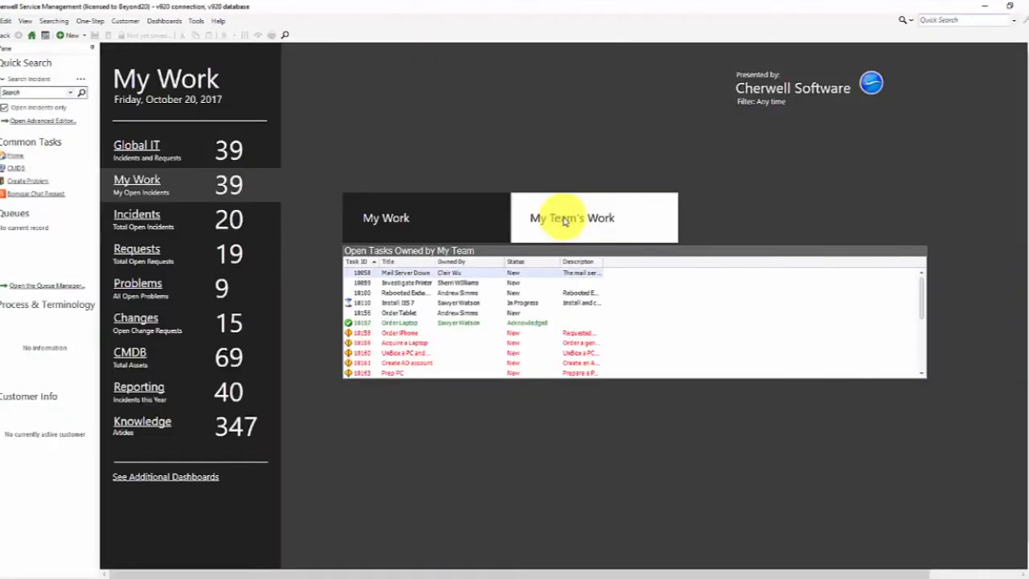
click(386, 217)
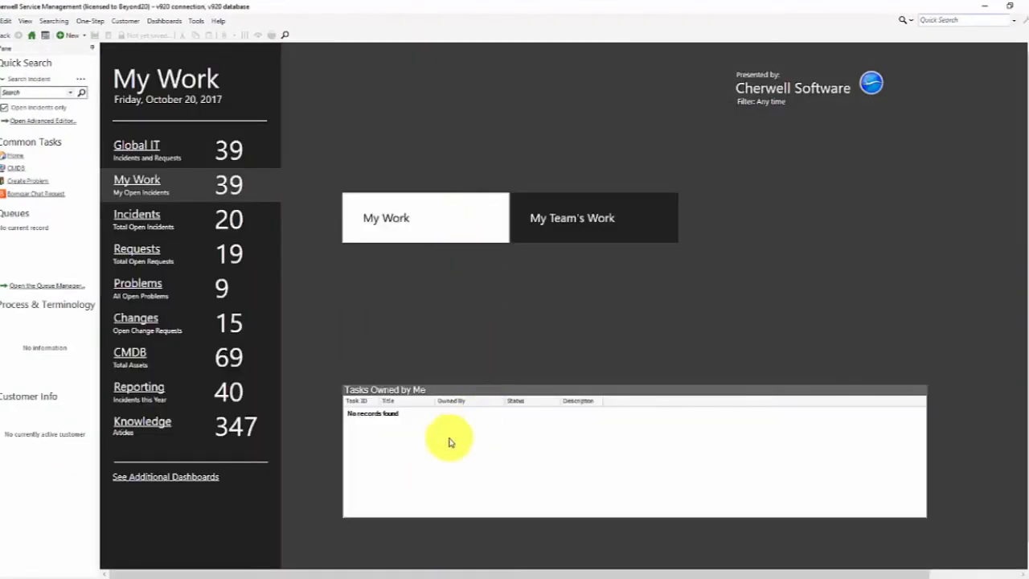
click(572, 217)
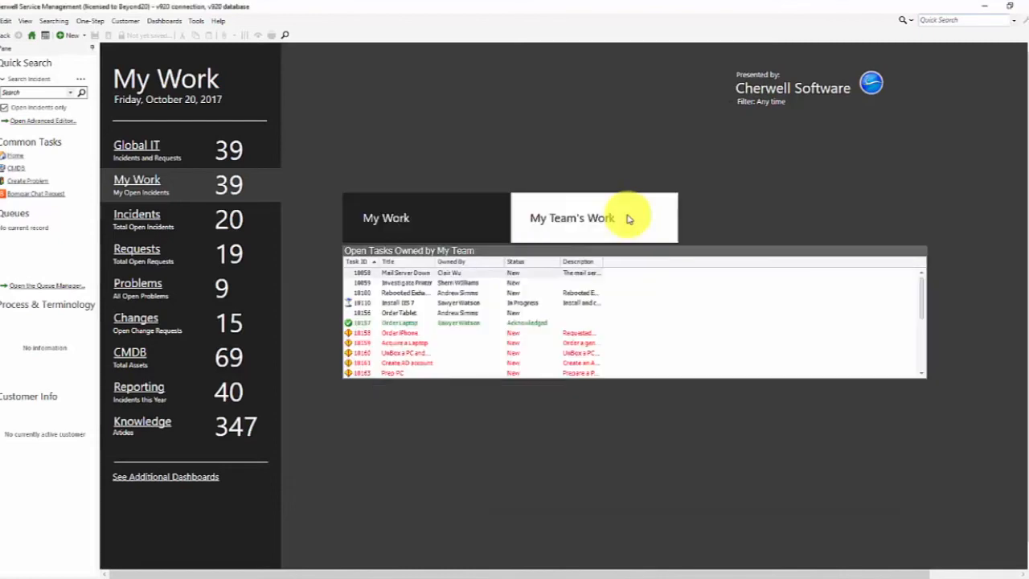
mouse_move(486, 315)
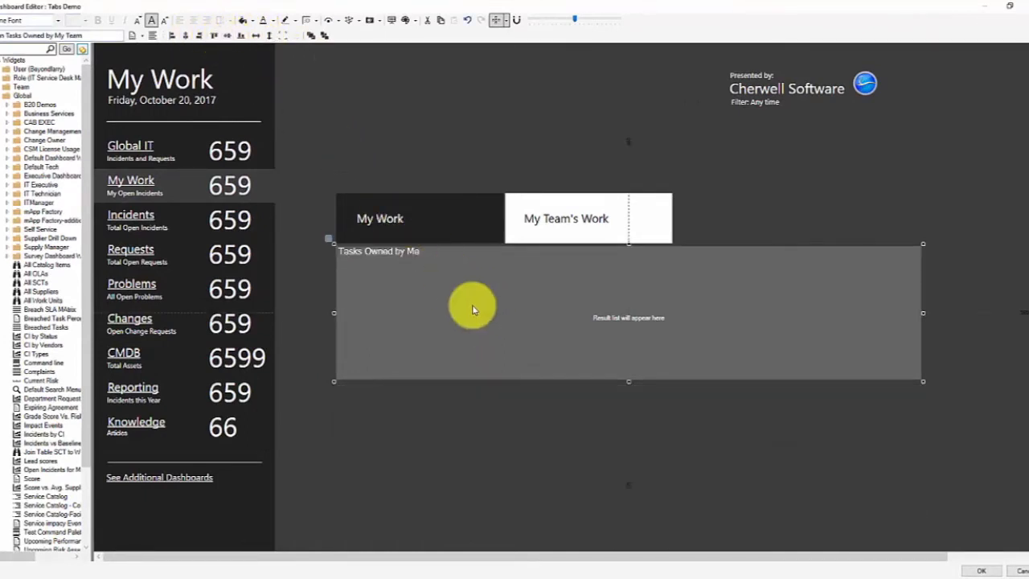
mouse_move(581, 405)
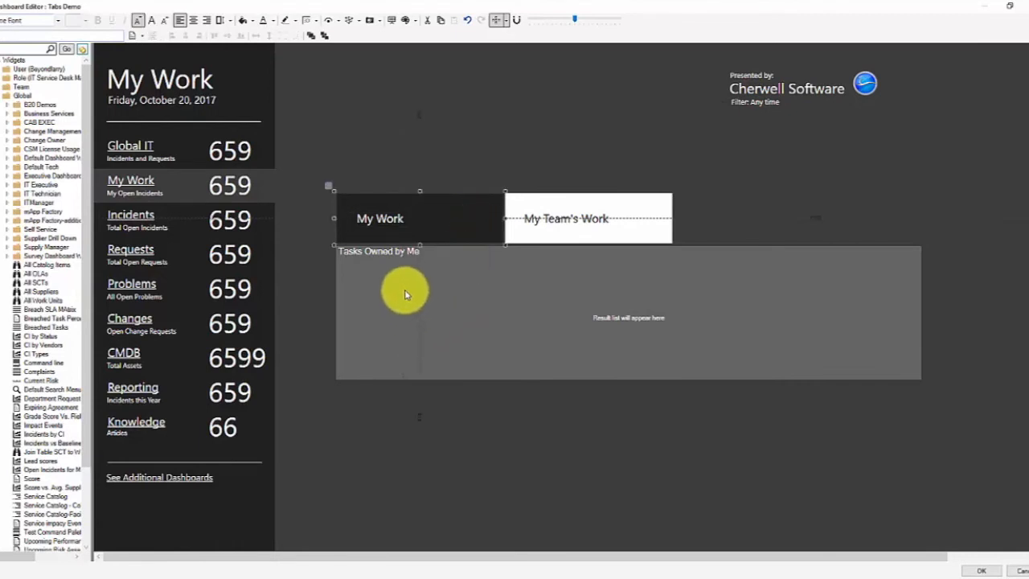
mouse_move(634, 405)
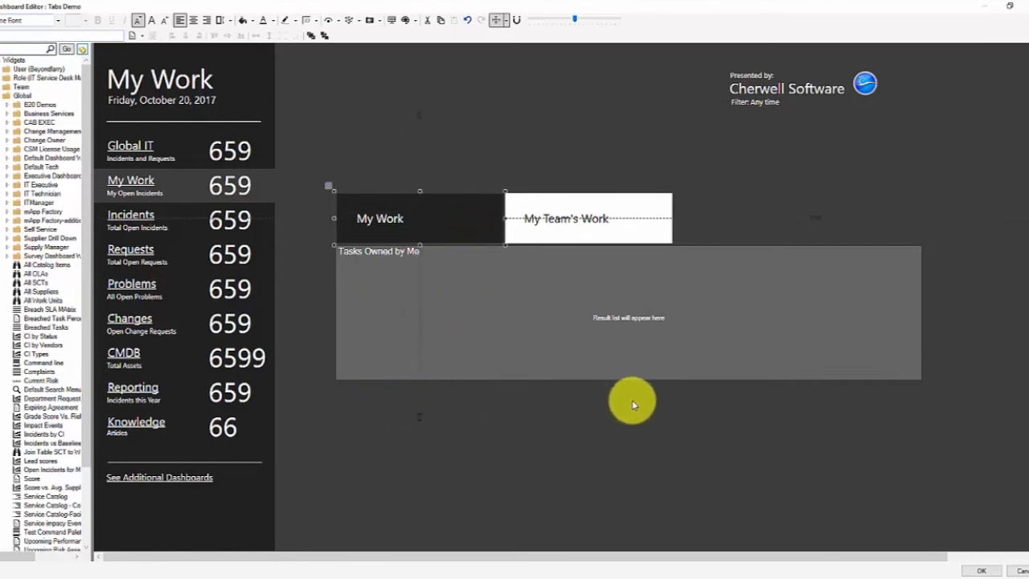
mouse_move(346, 418)
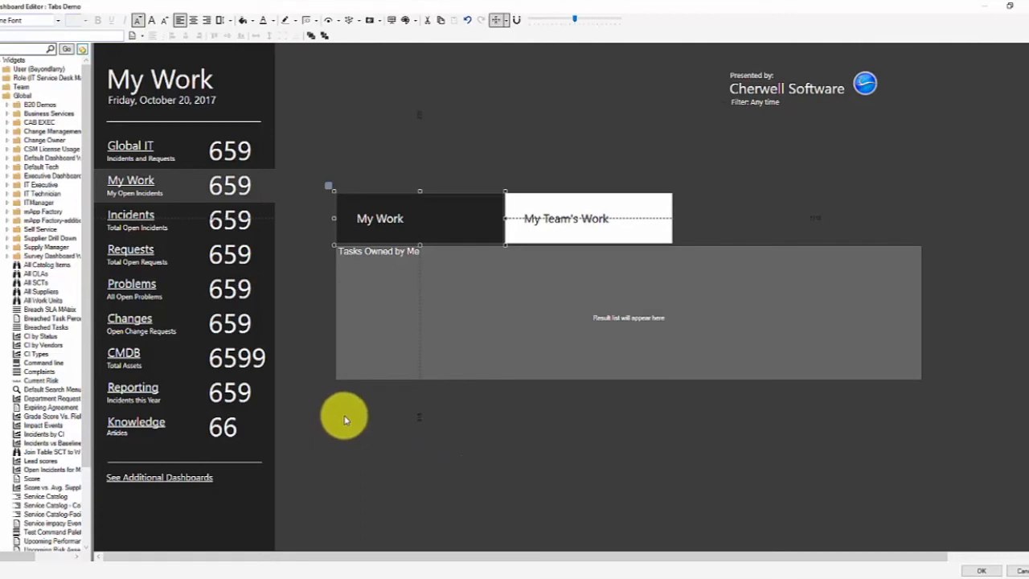
mouse_move(464, 424)
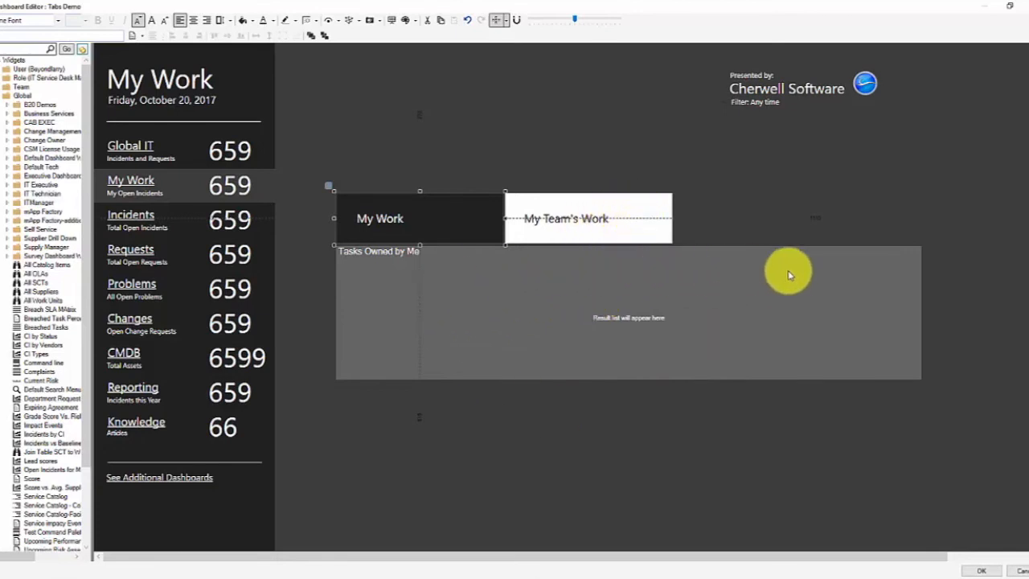
mouse_move(619, 418)
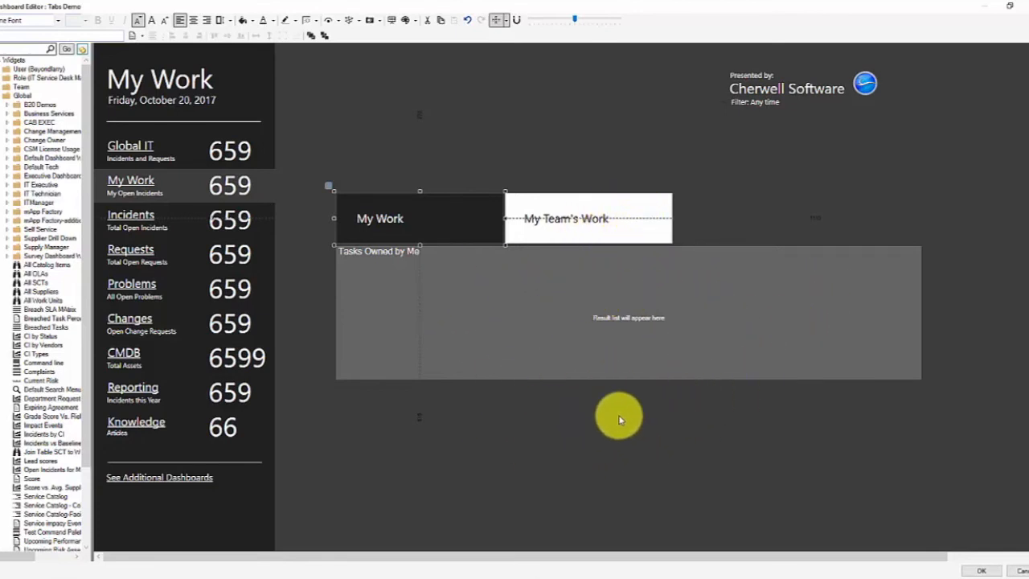
mouse_move(566, 437)
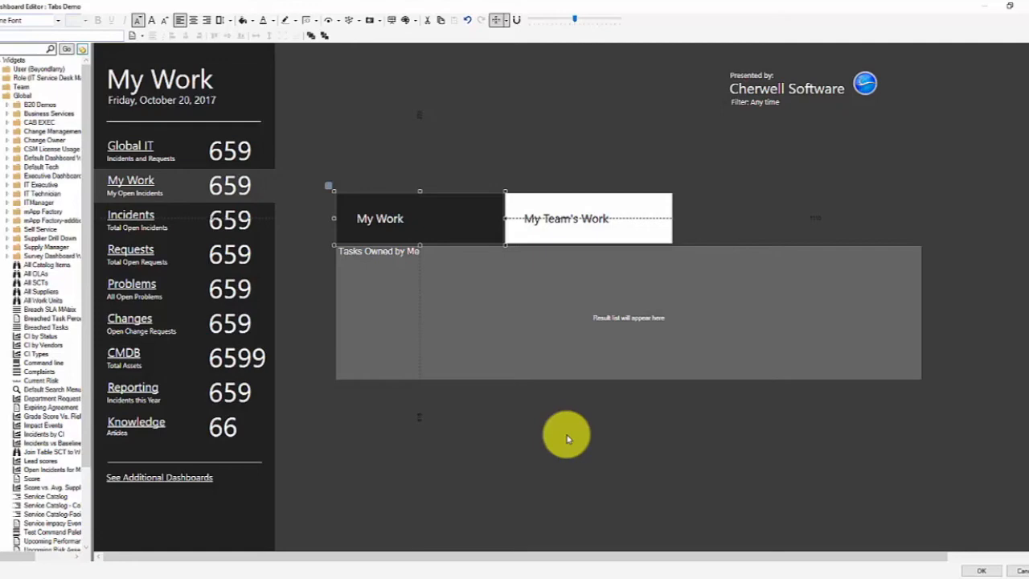
mouse_move(1021, 454)
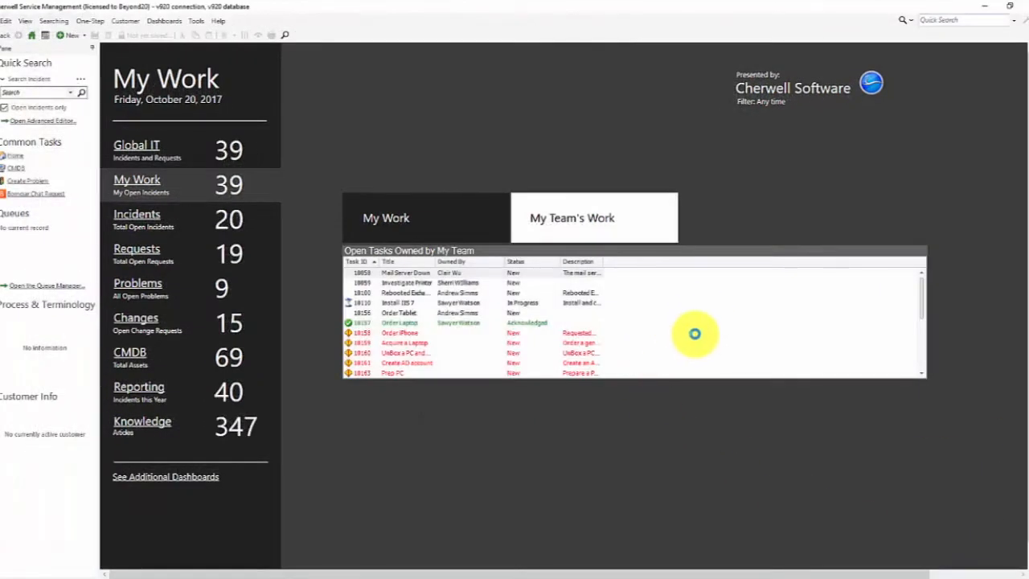
mouse_move(465, 217)
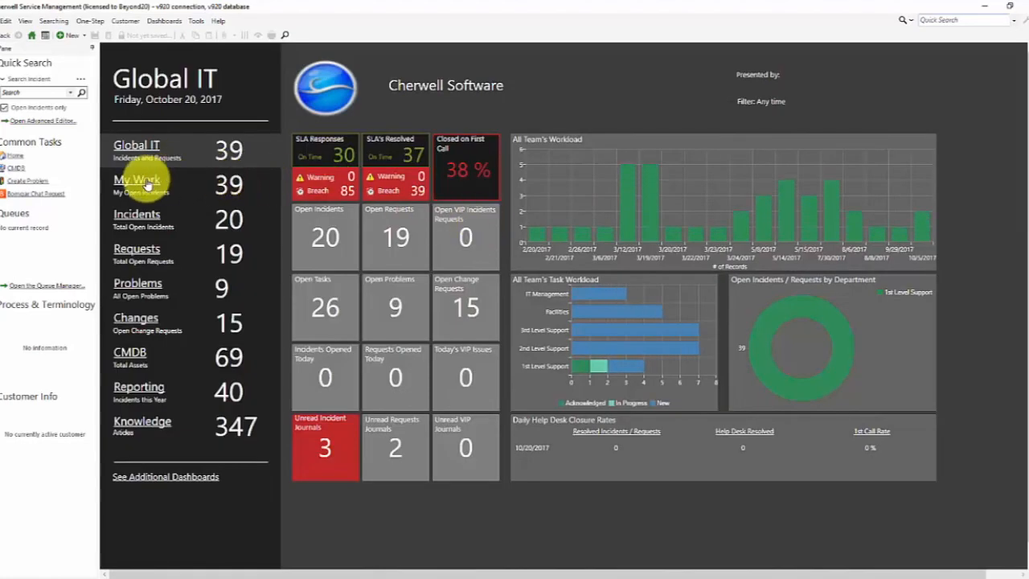
Return to My Work, then open the Tabs Demo dashboard from the Dashboard Manager
click(137, 183)
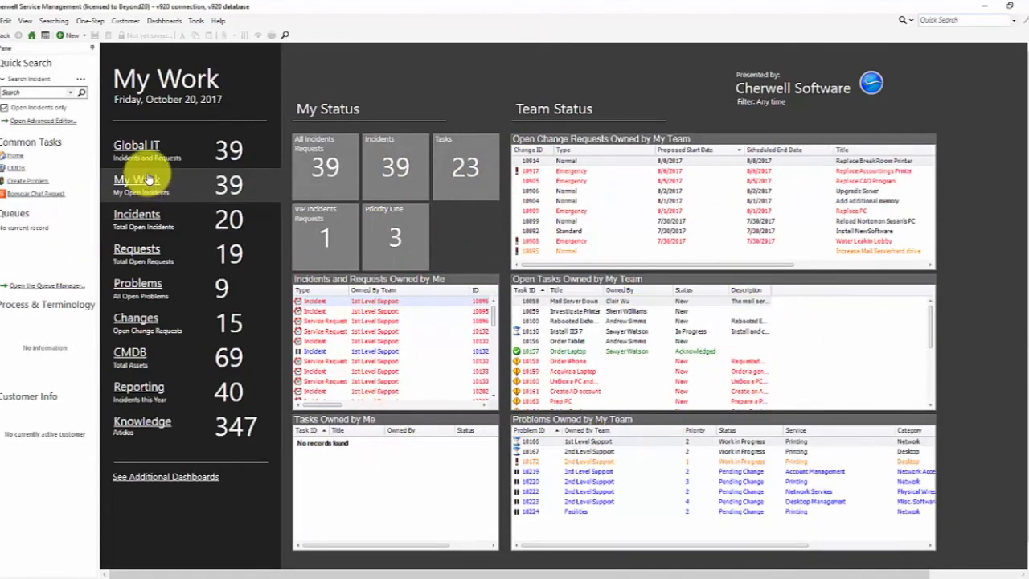
click(164, 20)
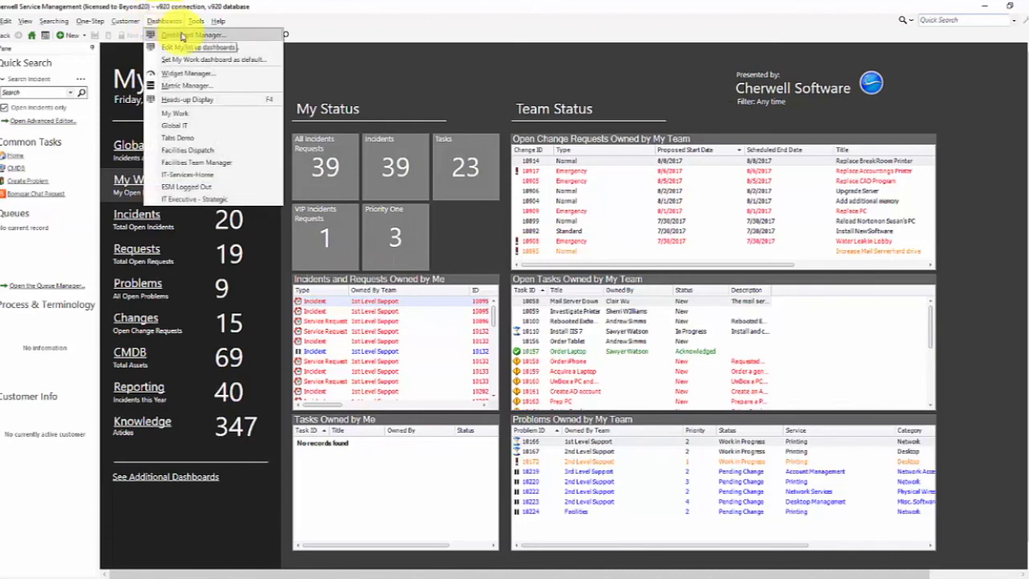
click(193, 36)
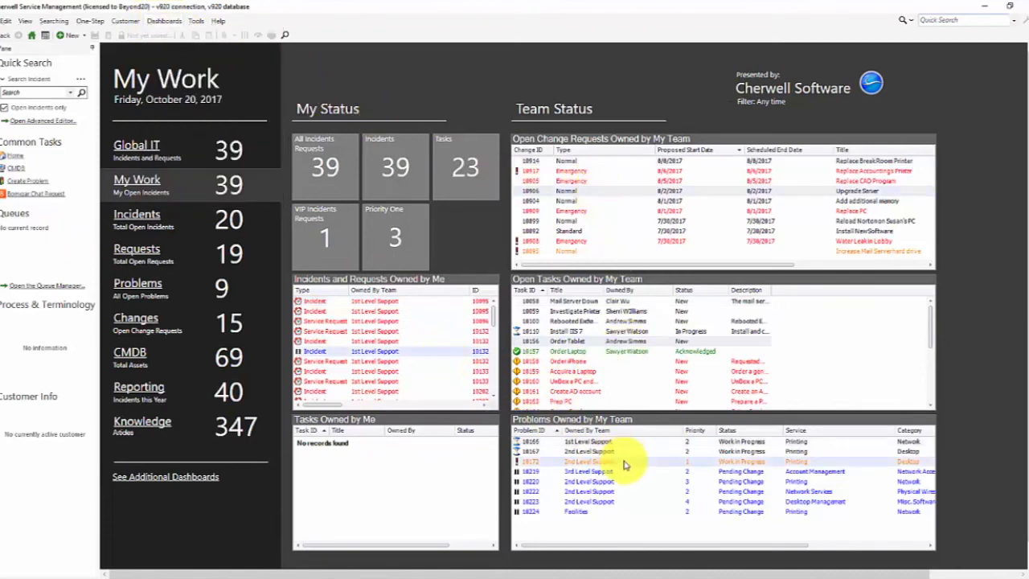
mouse_move(482, 341)
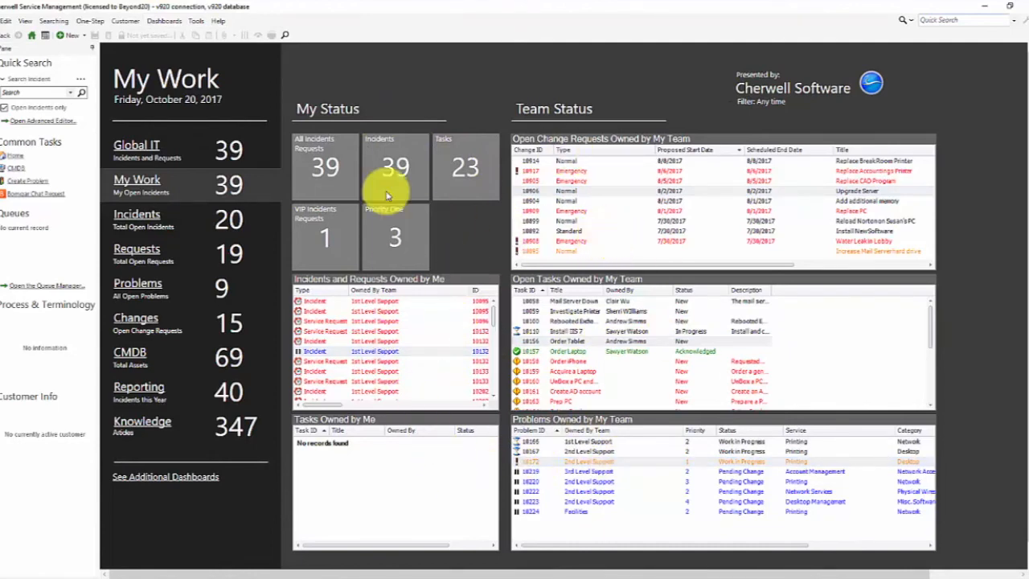
click(164, 20)
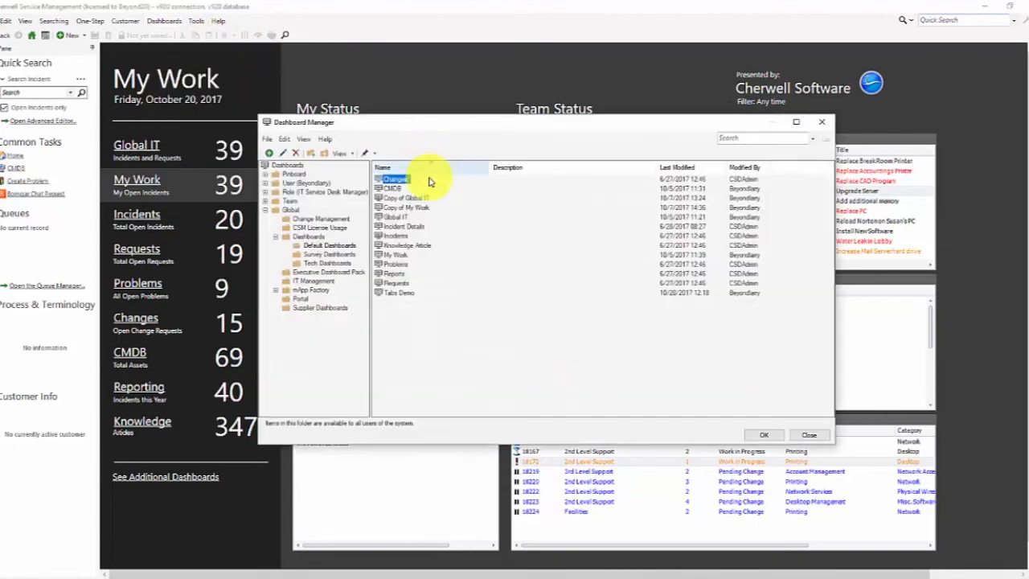
click(398, 293)
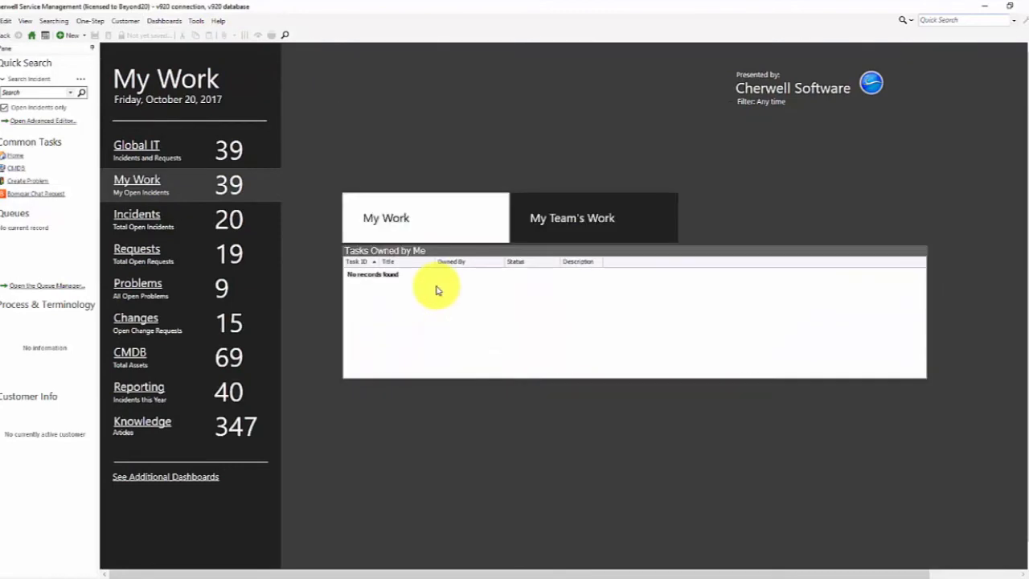
mouse_move(737, 233)
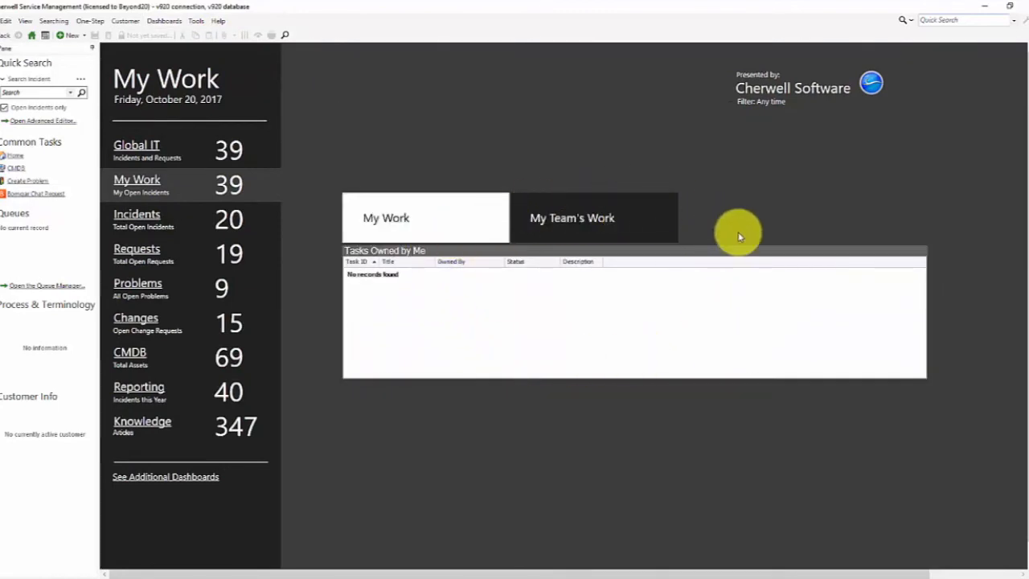
click(573, 217)
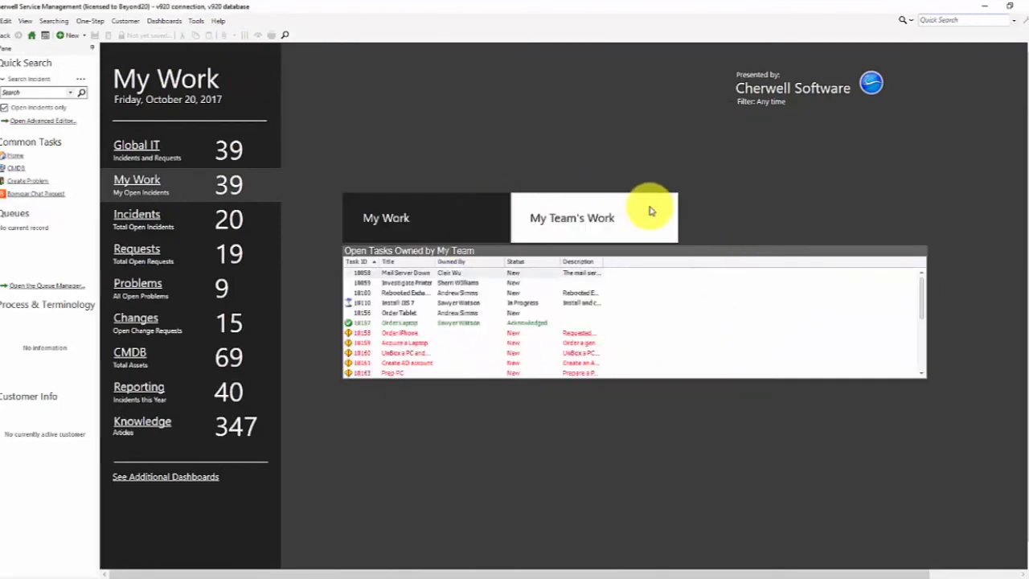
click(386, 217)
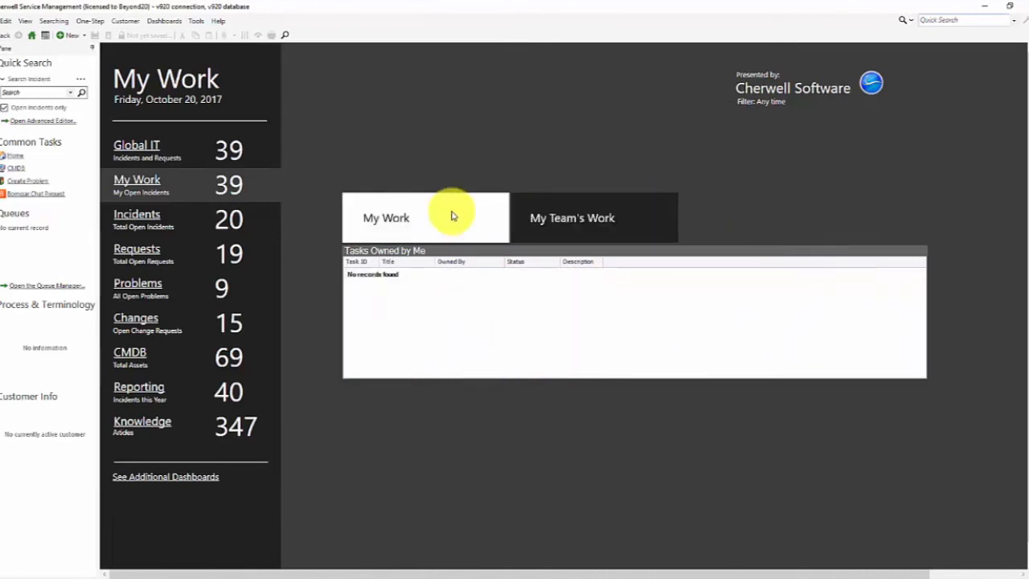
click(573, 217)
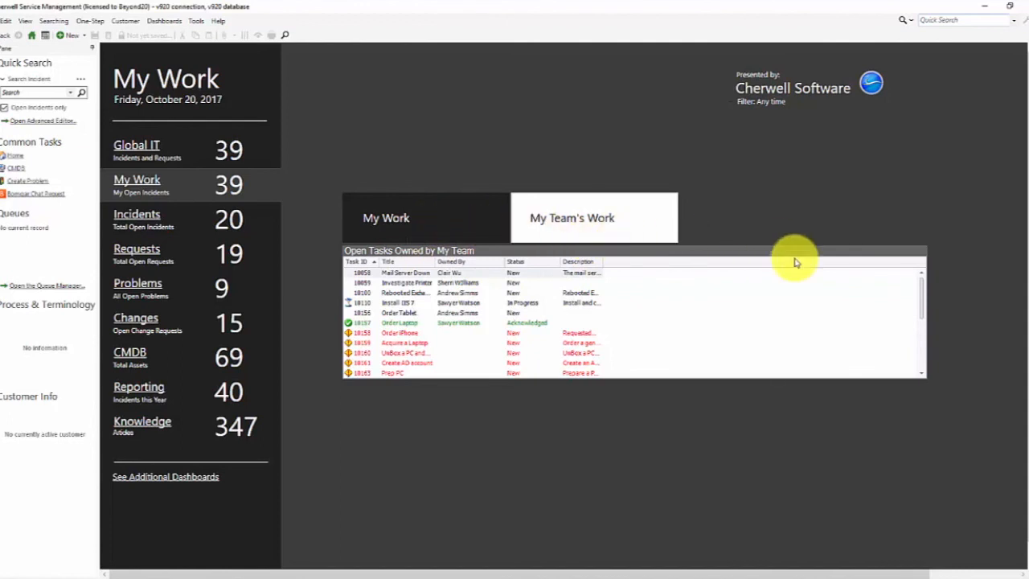
mouse_move(675, 362)
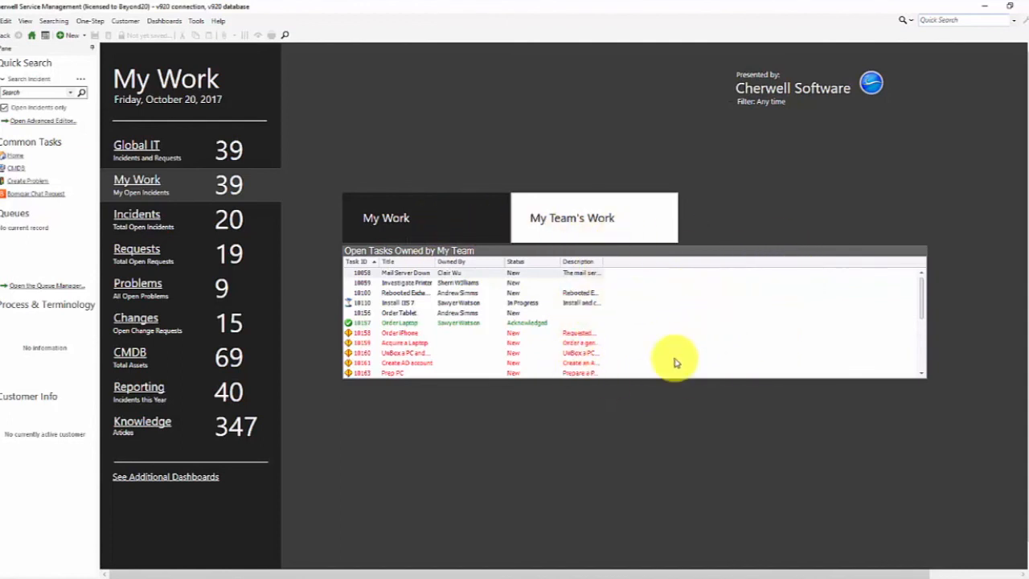
click(386, 217)
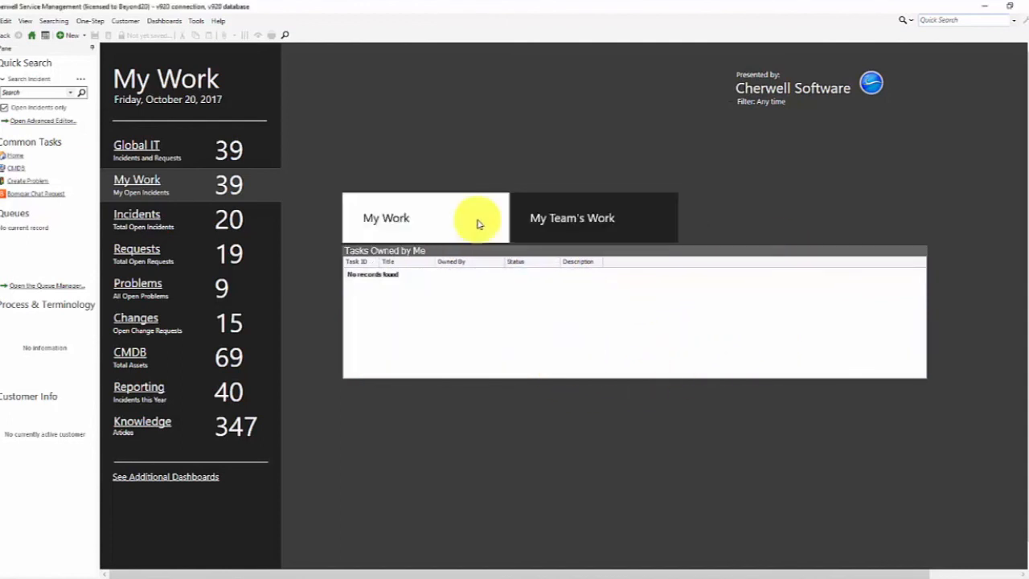
mouse_move(482, 233)
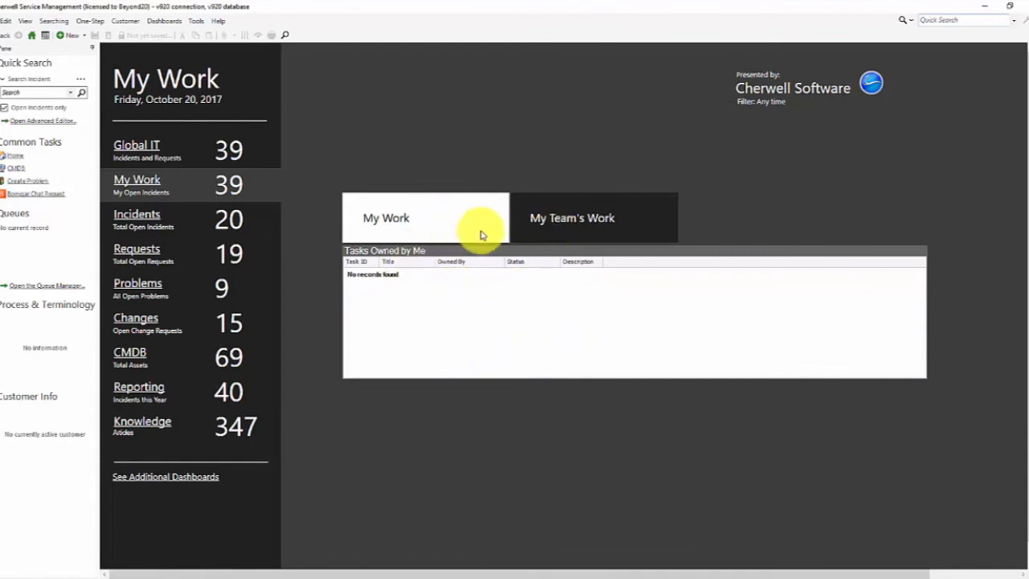
mouse_move(476, 242)
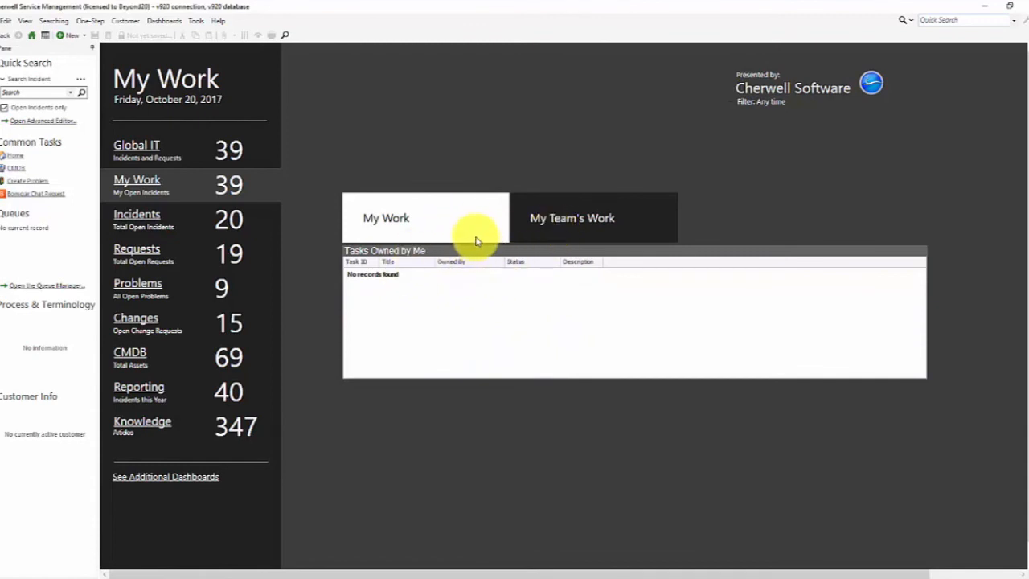
mouse_move(489, 228)
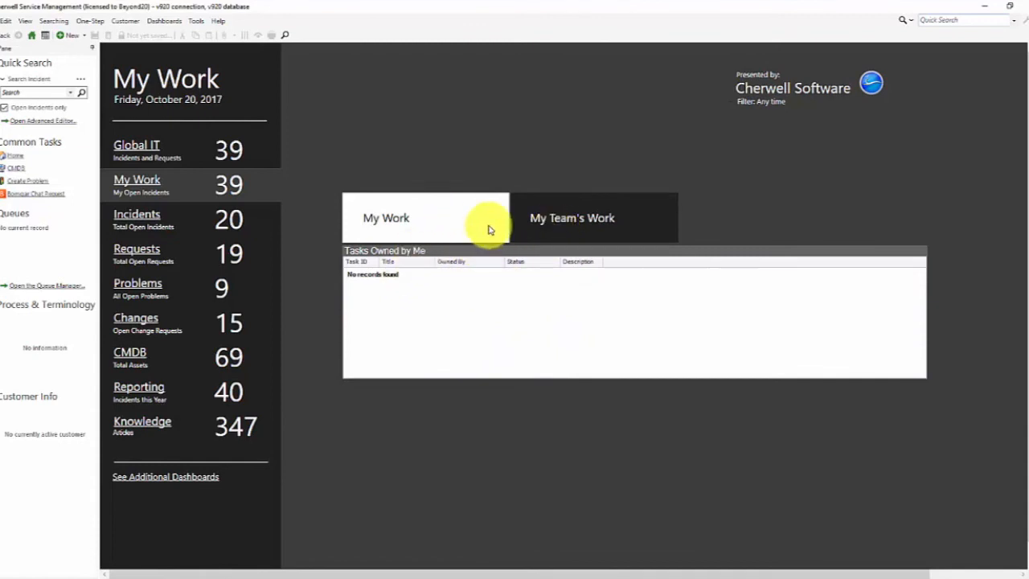
mouse_move(474, 225)
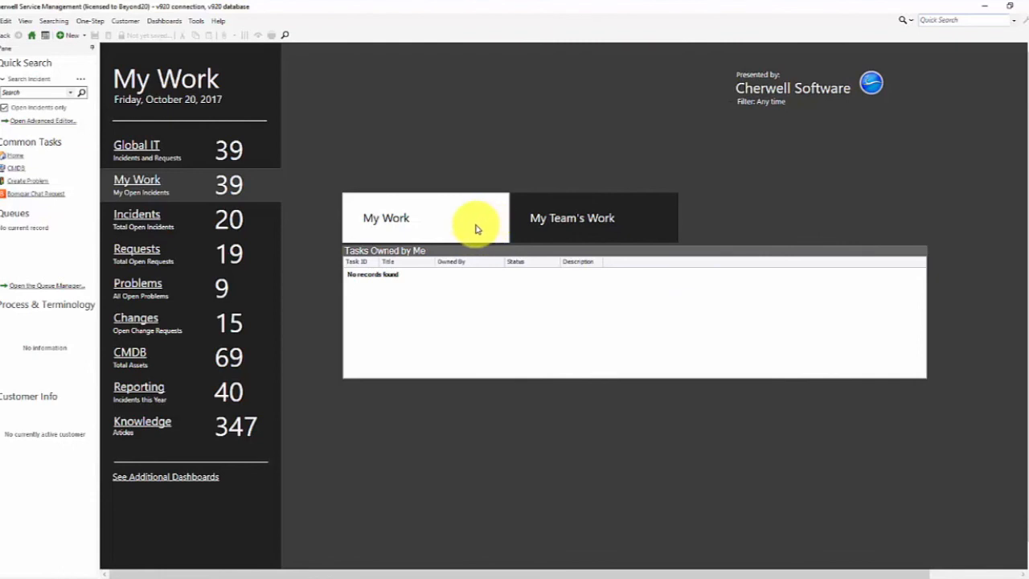